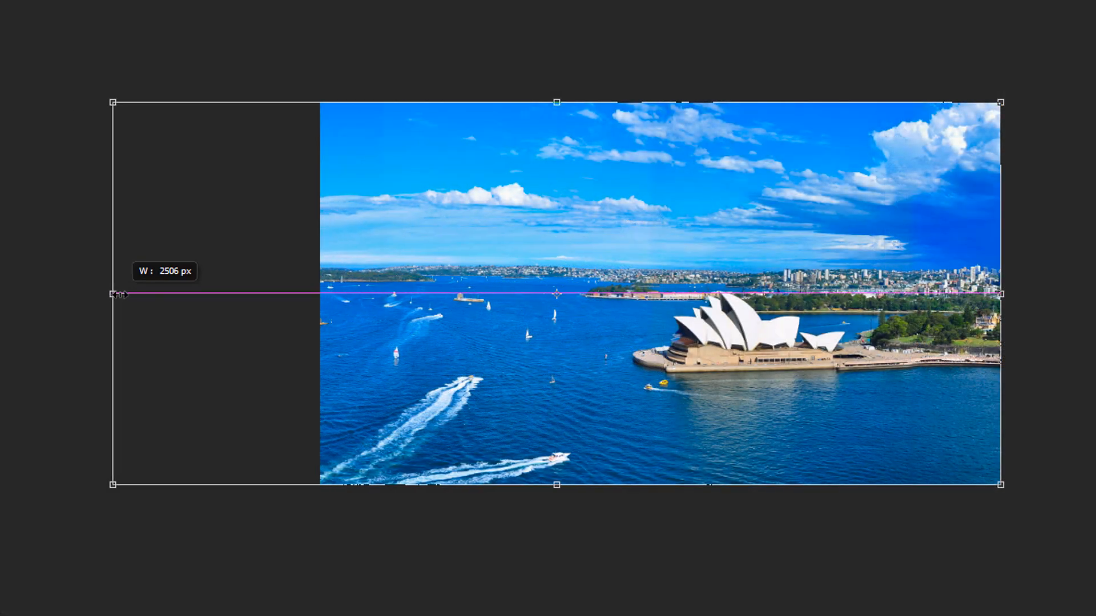
- Squash the harbour photo from its left side, then drag it rightward across the canvas
left_click_drag(111, 293, 230, 295)
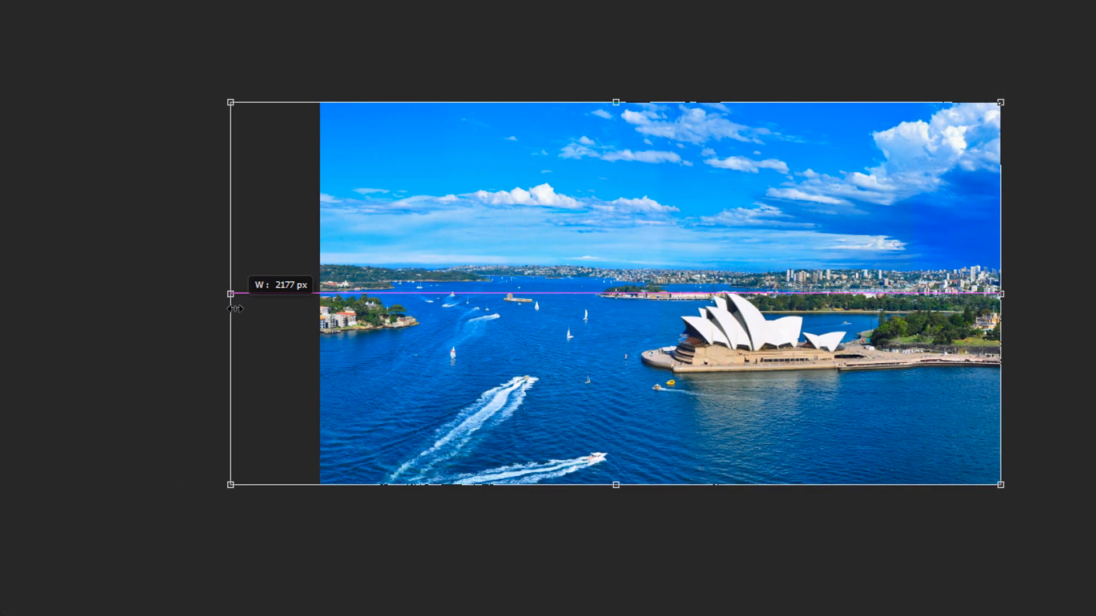
left_click_drag(230, 294, 322, 293)
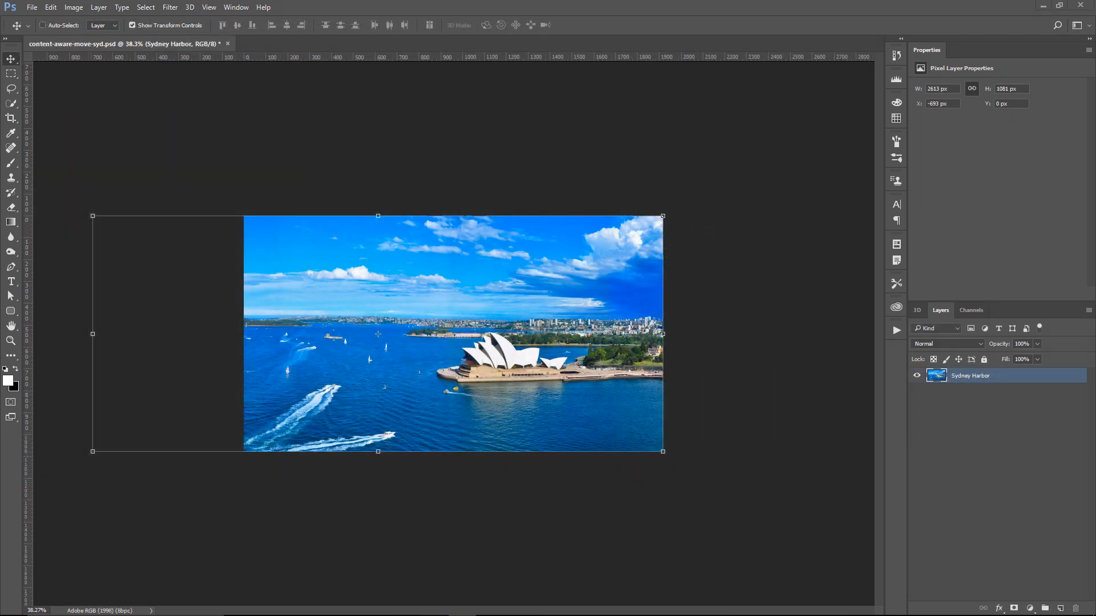
mouse_move(748, 431)
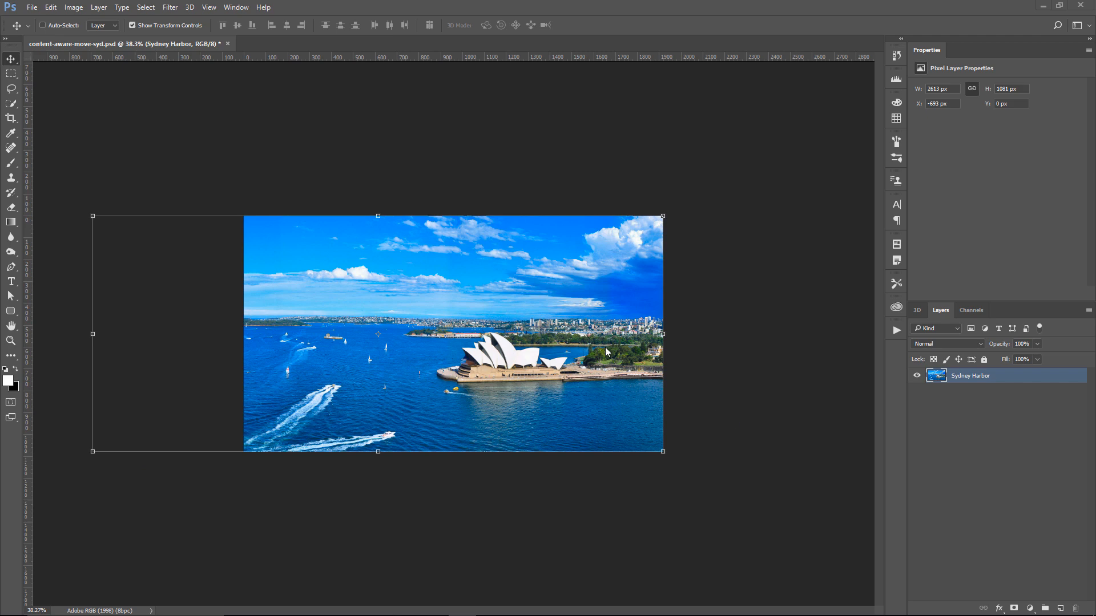
mouse_move(93, 222)
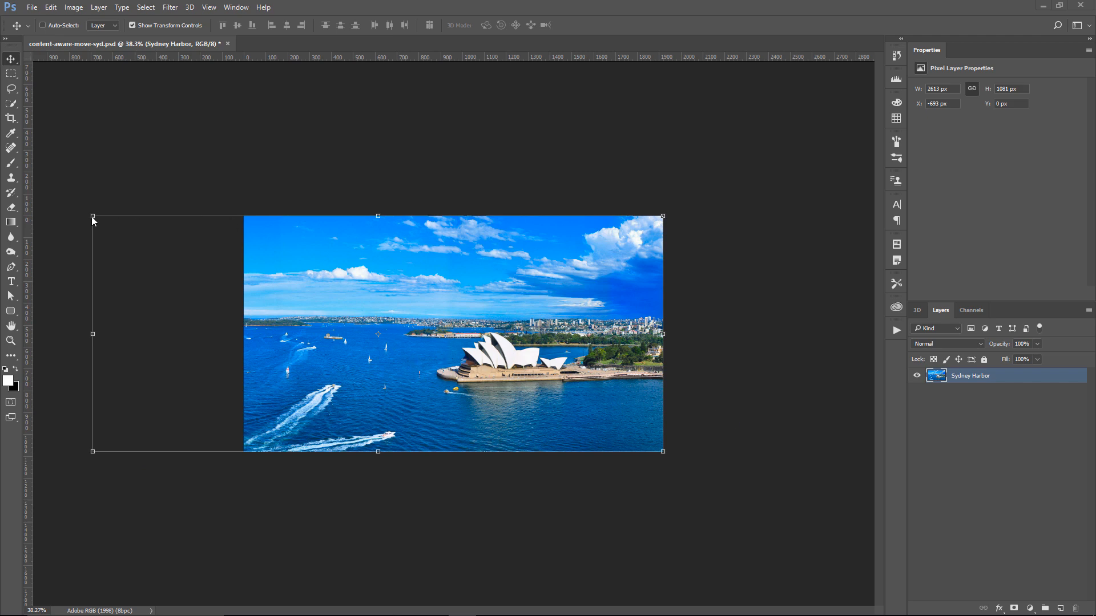
mouse_move(238, 405)
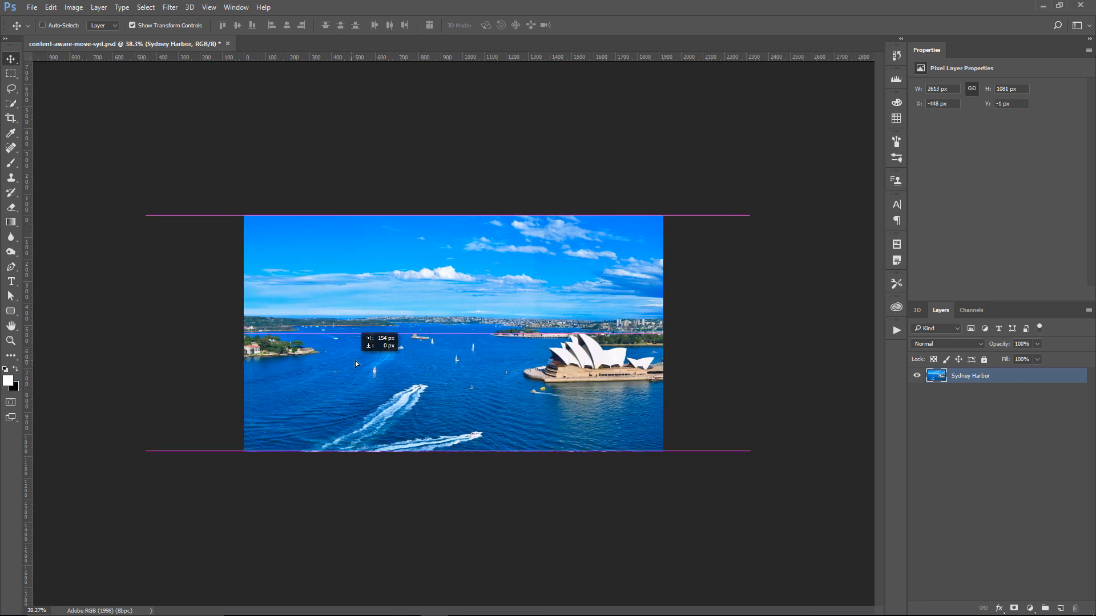
left_click_drag(355, 363, 383, 361)
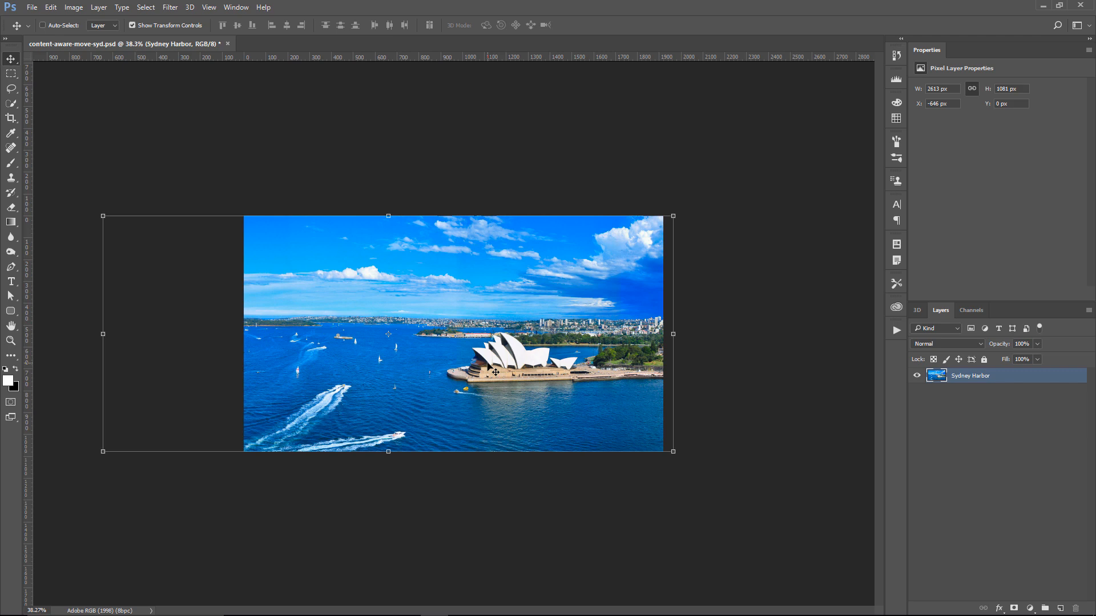
mouse_move(499, 377)
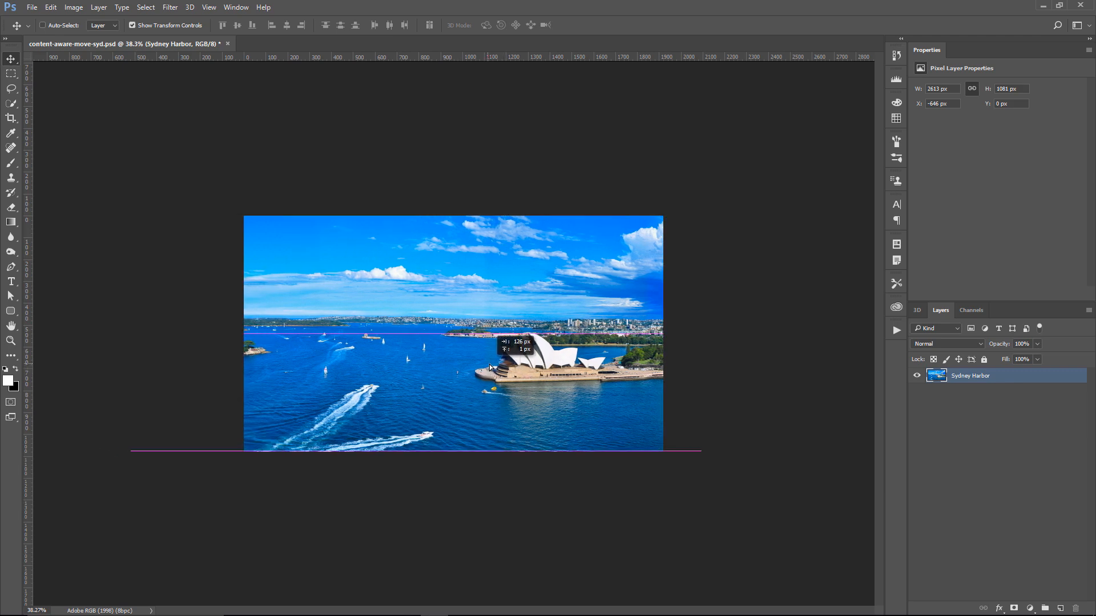
left_click_drag(489, 363, 590, 364)
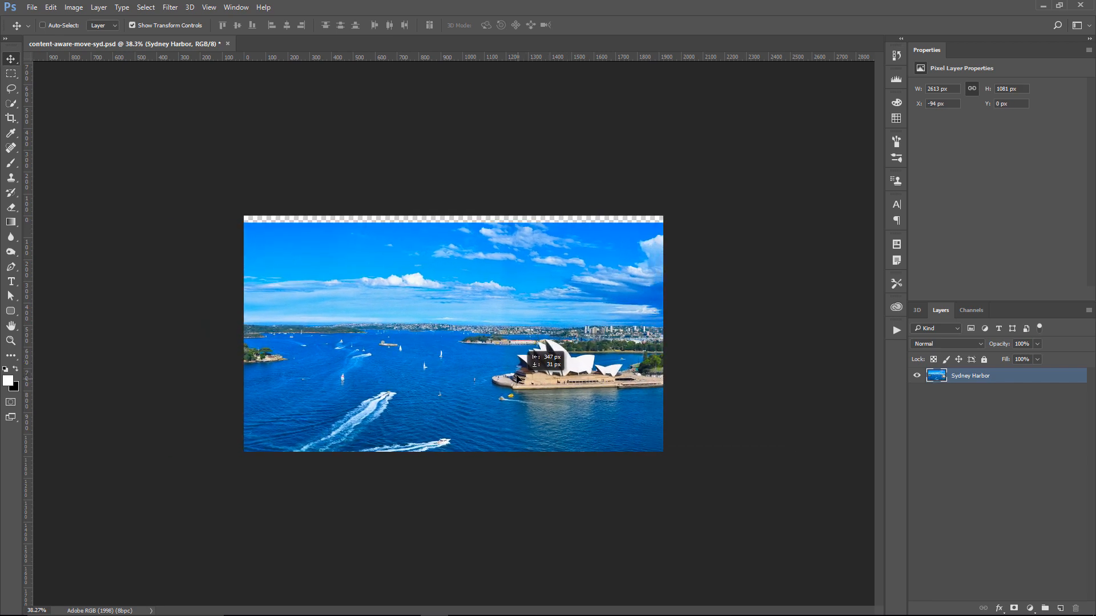
- Preview a Free Transform squash of the photo, then cancel it with Esc
key("Ctrl+t")
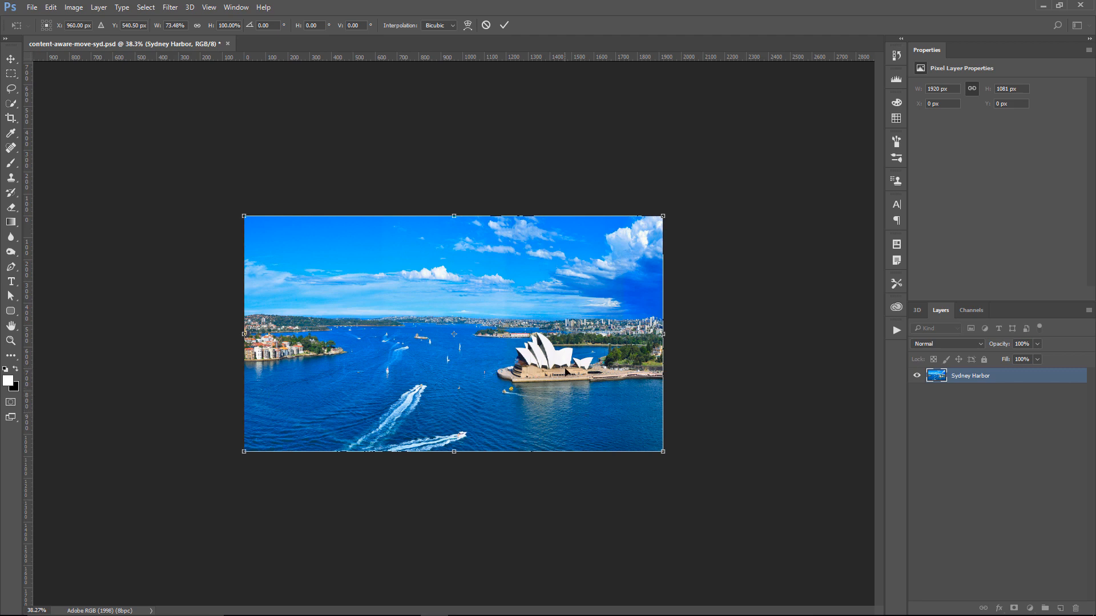
key("Escape")
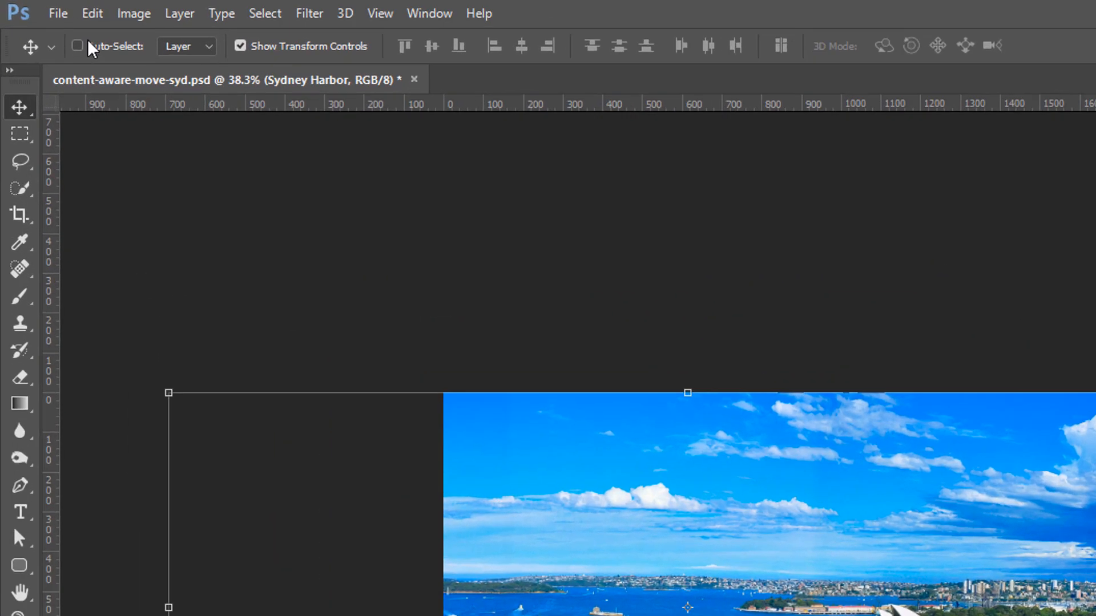
- Content-aware scale the harbour photo, dragging its left handle in to the canvas edge
left_click(92, 13)
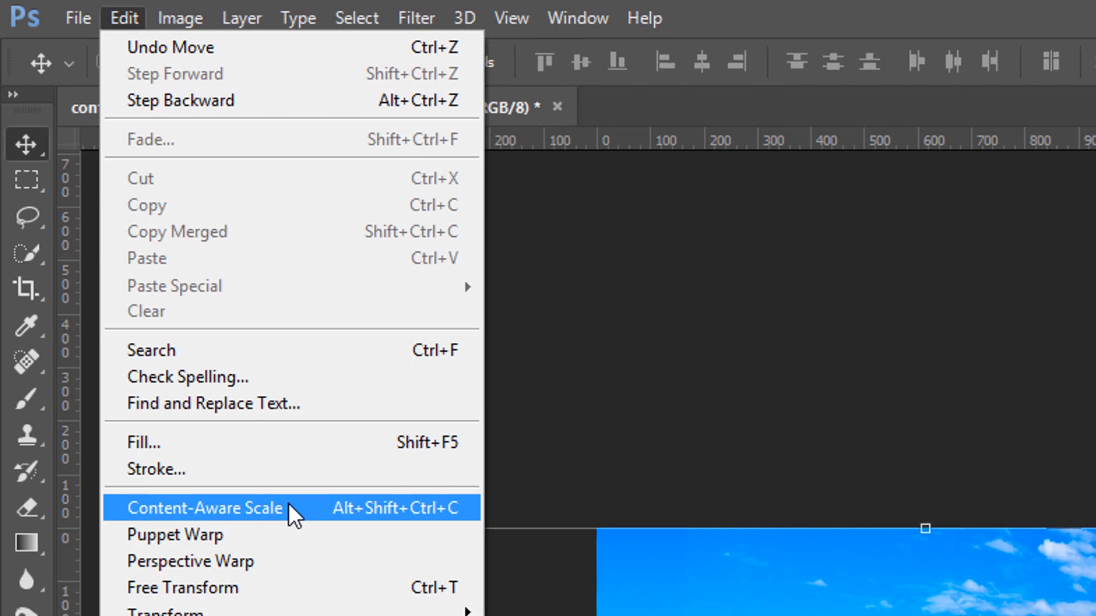
left_click(202, 508)
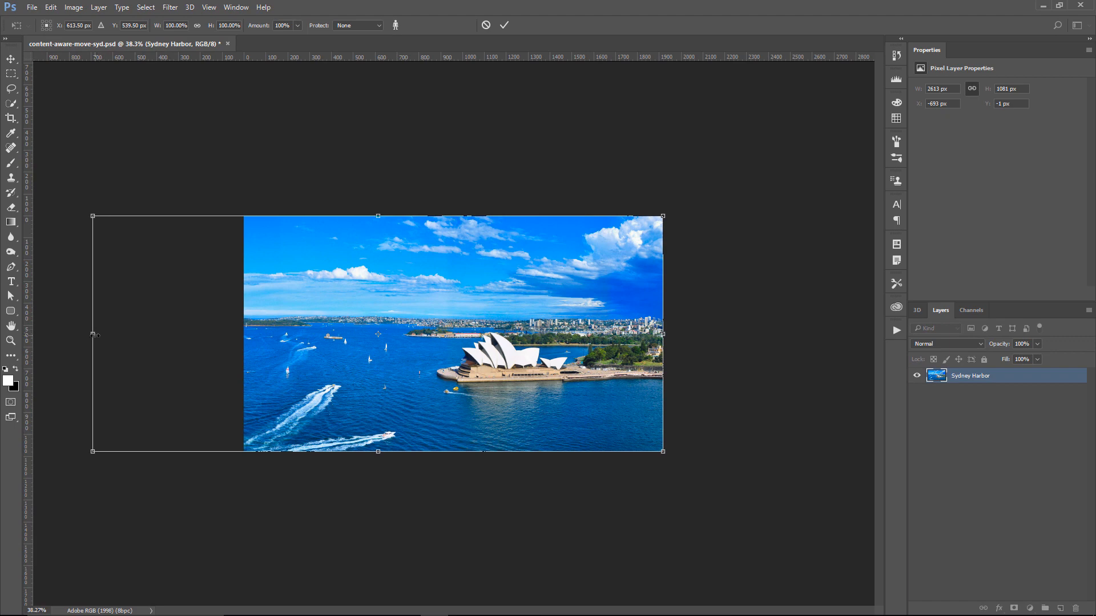
left_click_drag(91, 333, 139, 333)
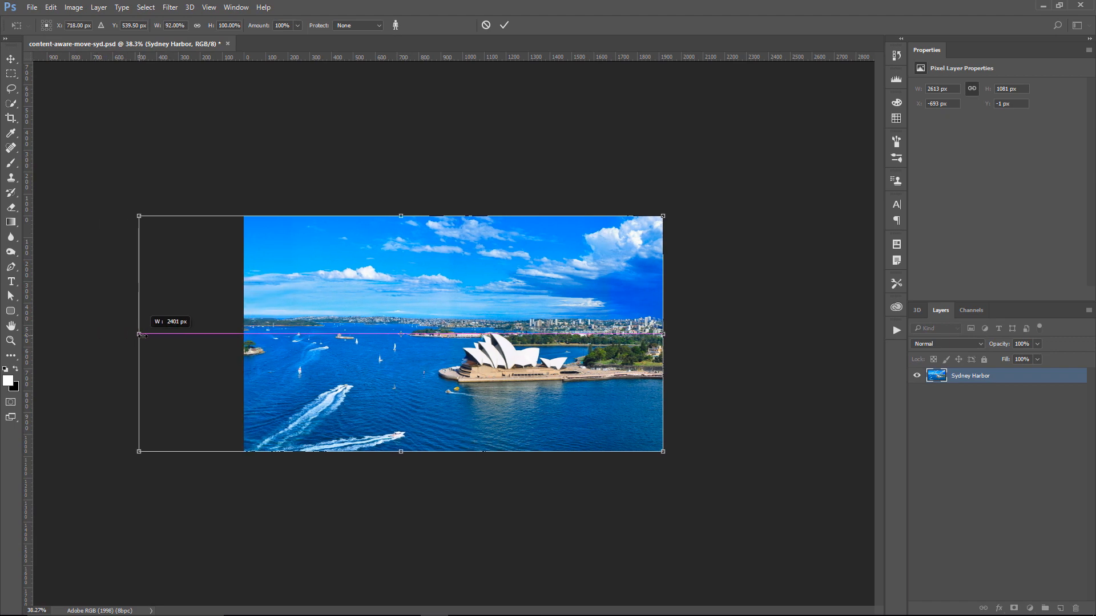
left_click_drag(138, 334, 194, 333)
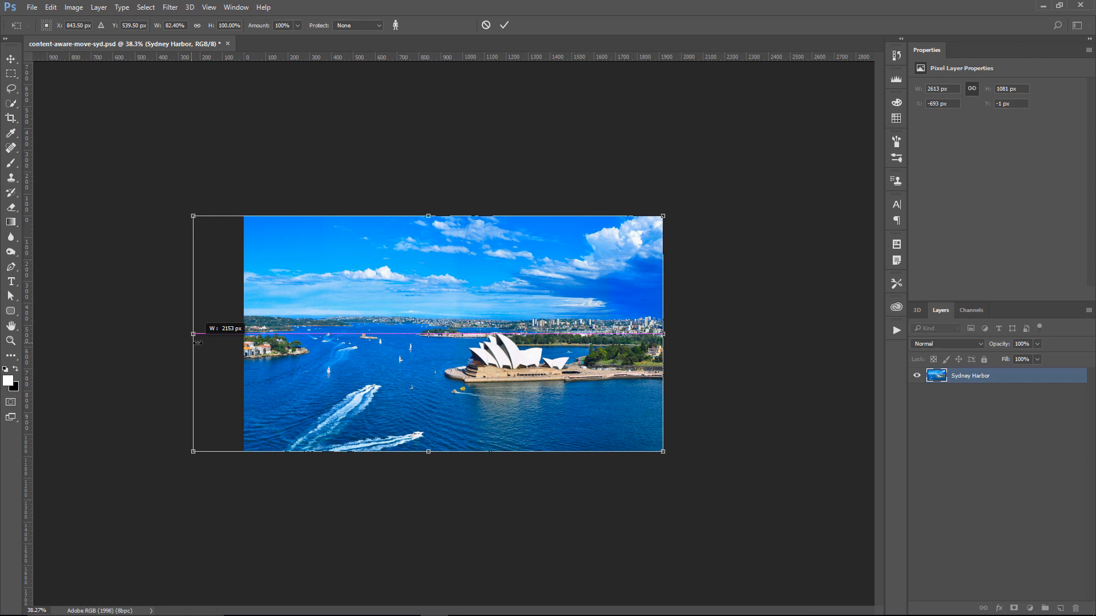
left_click_drag(193, 334, 237, 333)
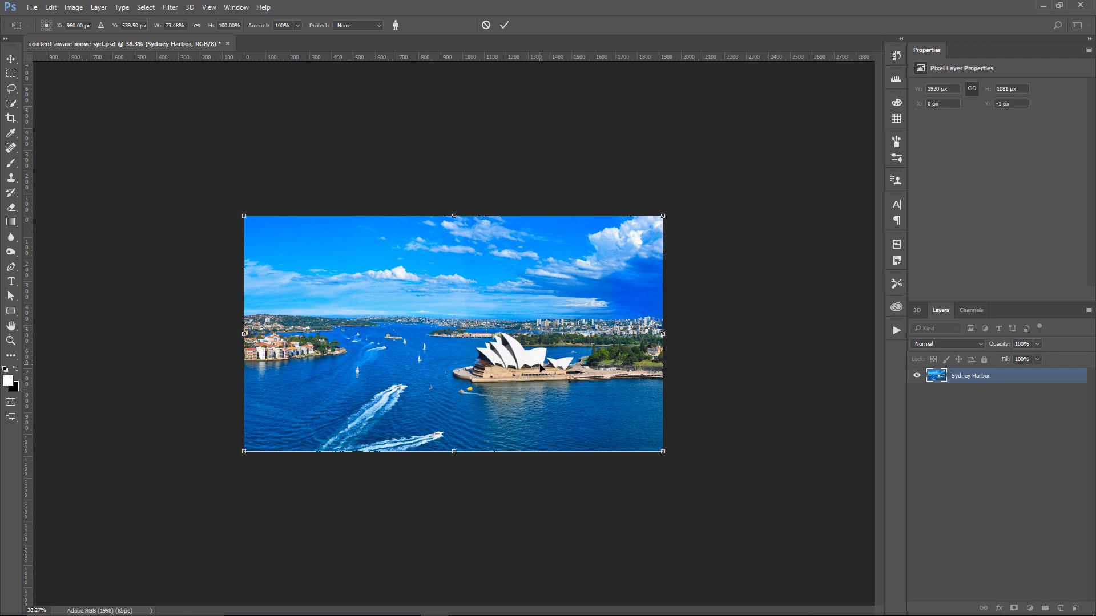
mouse_move(322, 330)
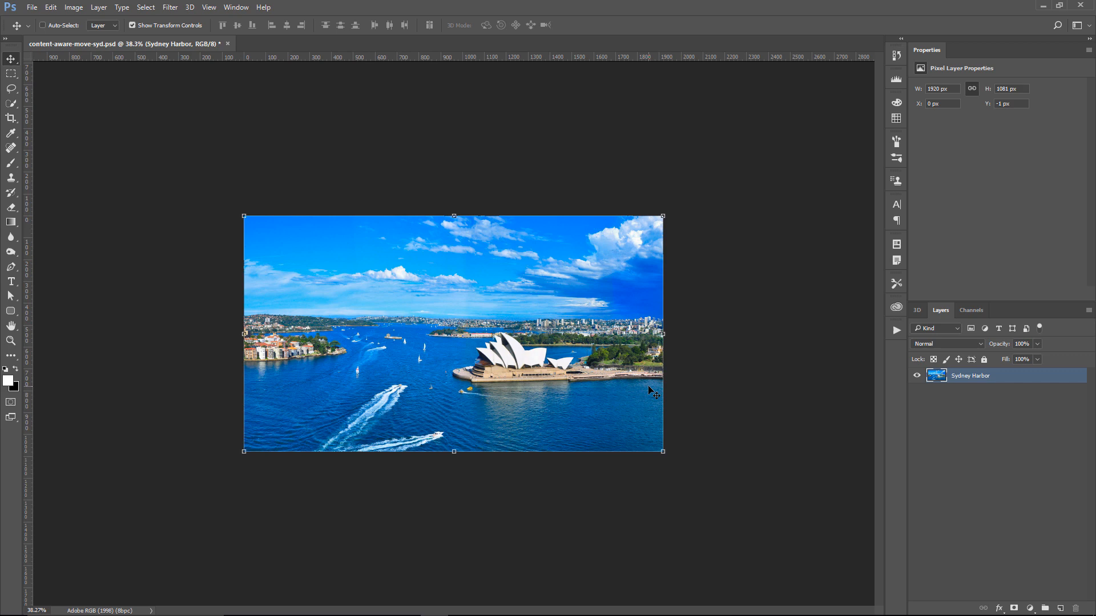
mouse_move(705, 451)
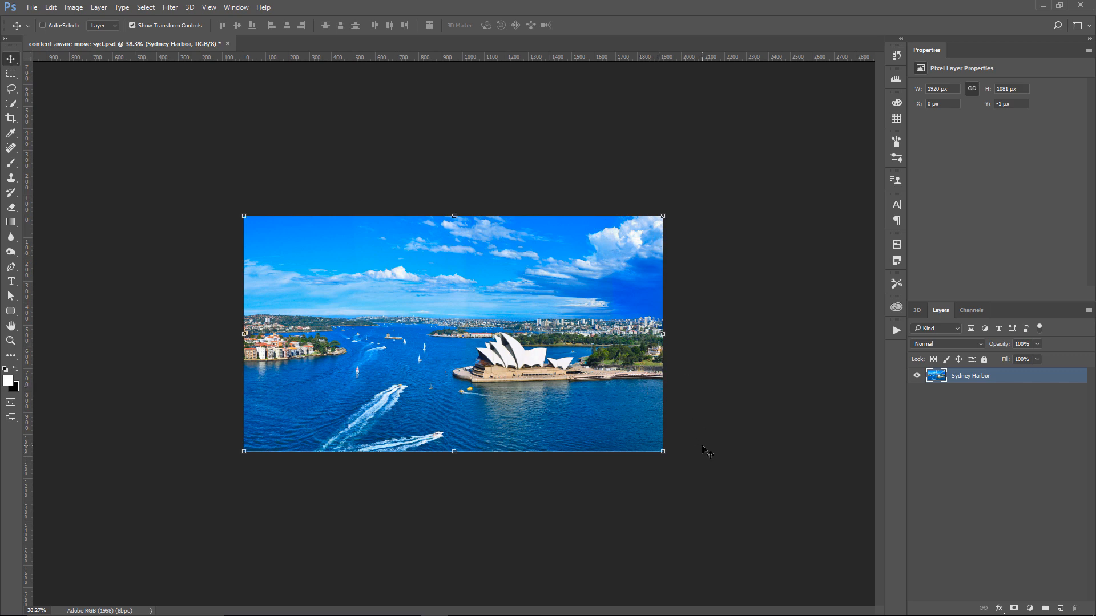
- Undo, then content-aware scale anchored right, dragging the left handle to about 73% width
key("Ctrl+Alt+Z")
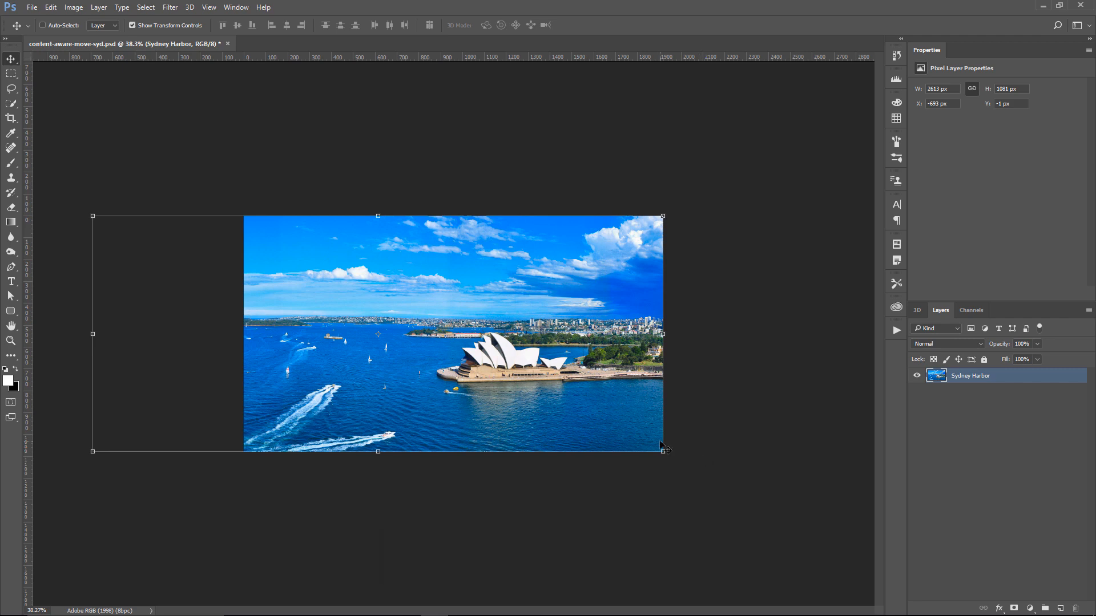
mouse_move(52, 9)
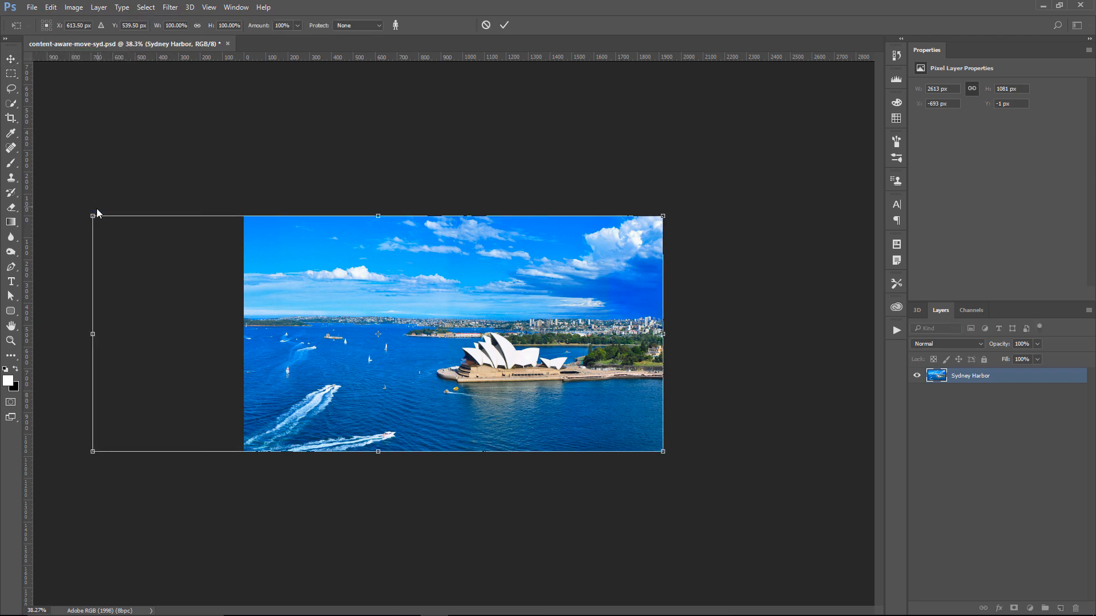
mouse_move(469, 29)
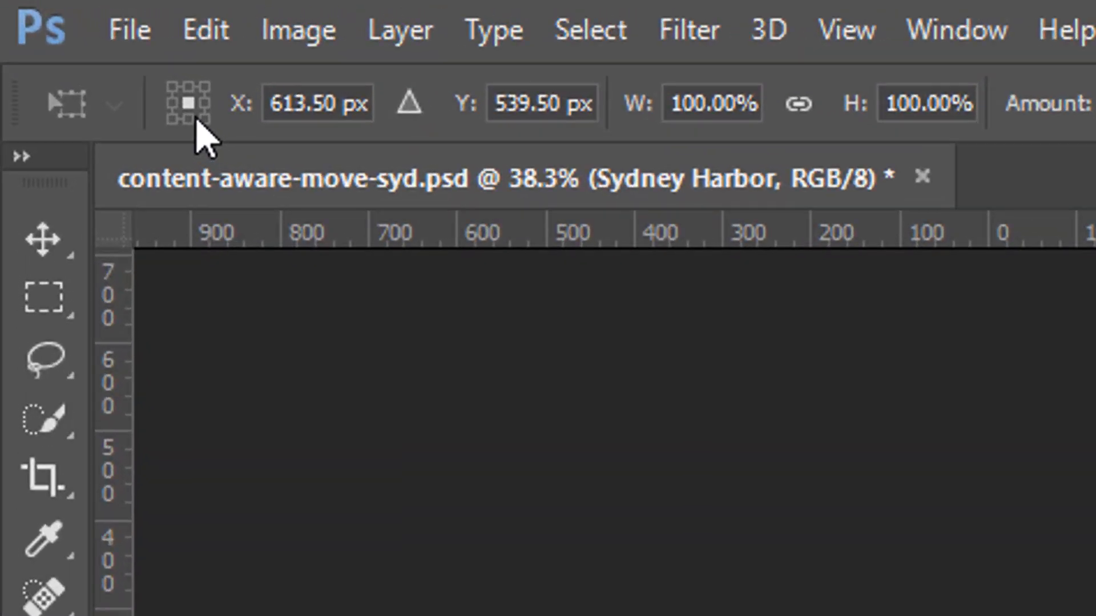
mouse_move(188, 106)
type("1920")
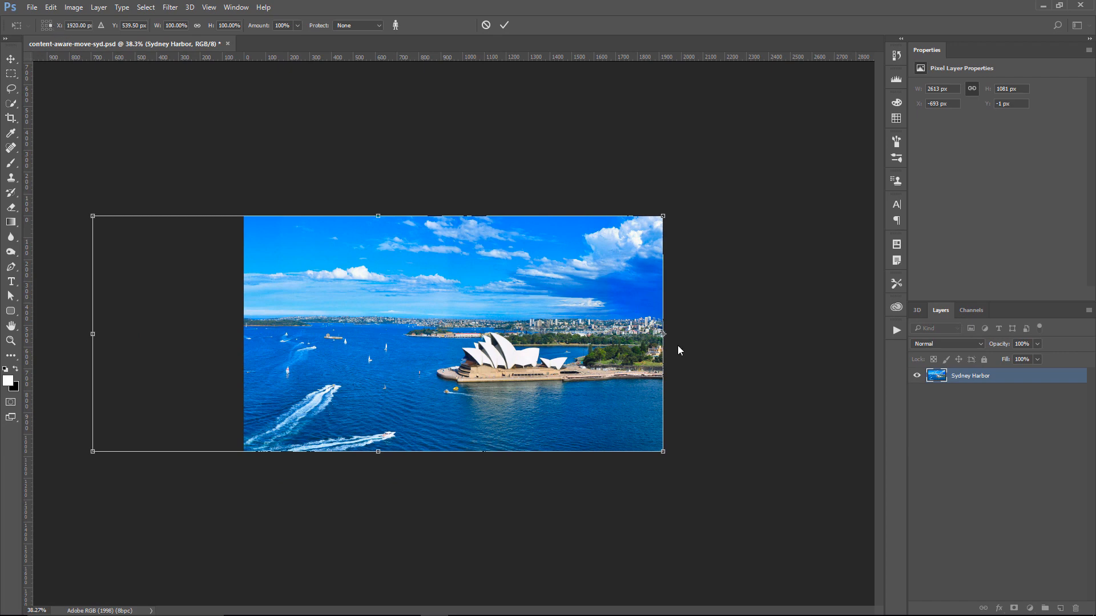
mouse_move(675, 343)
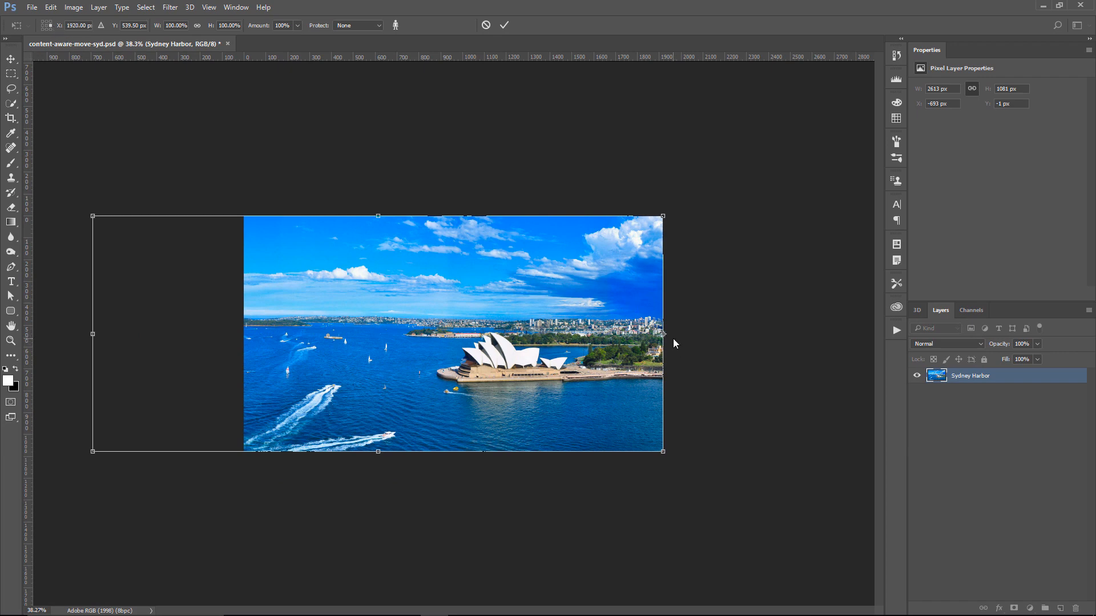
mouse_move(113, 347)
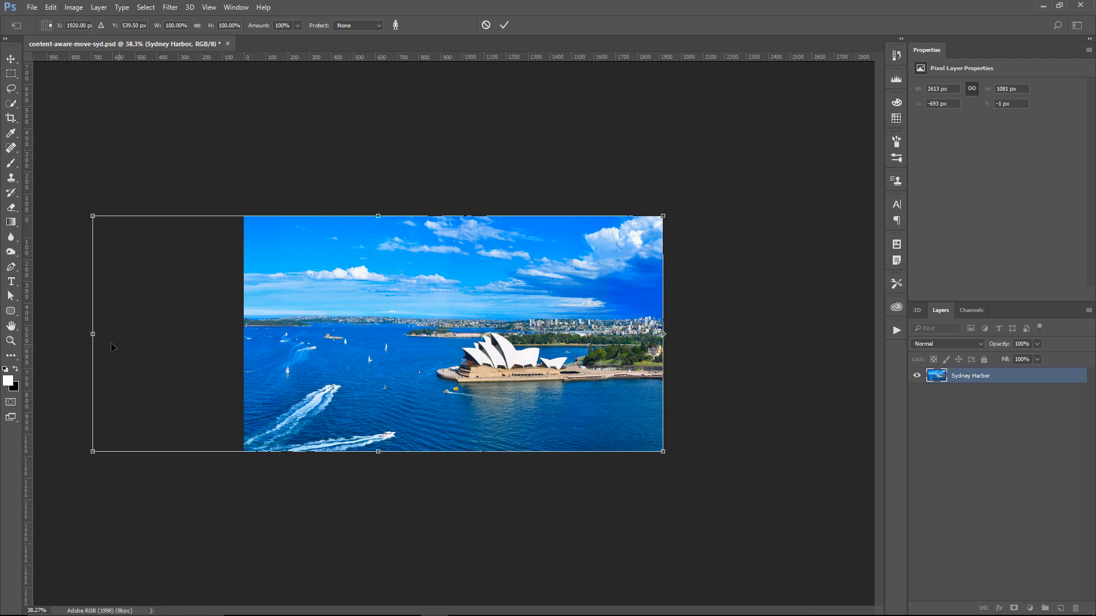
left_click_drag(93, 333, 240, 333)
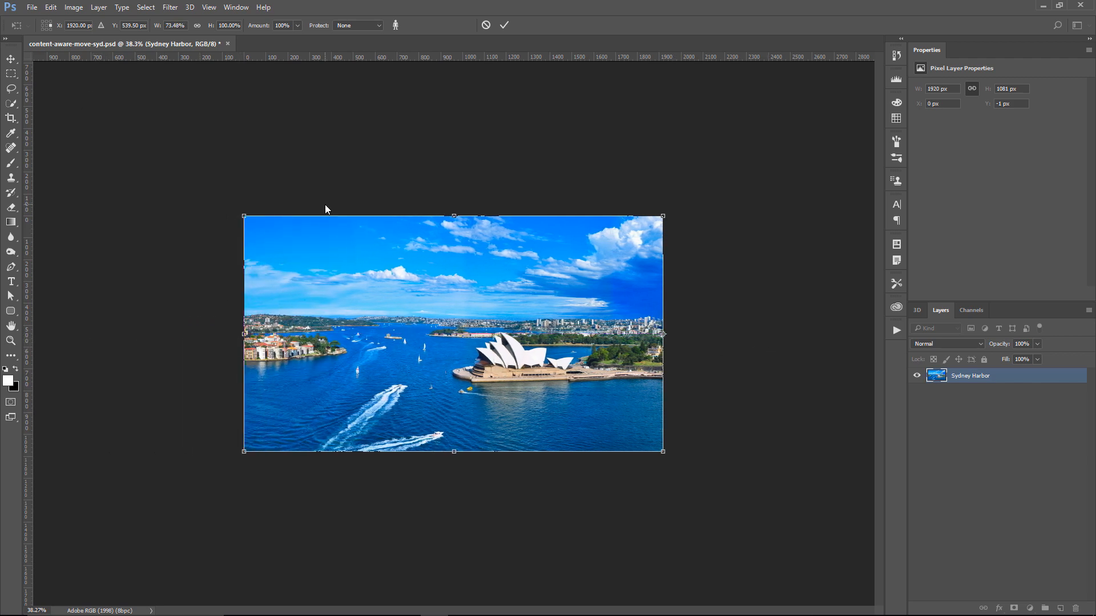
mouse_move(260, 43)
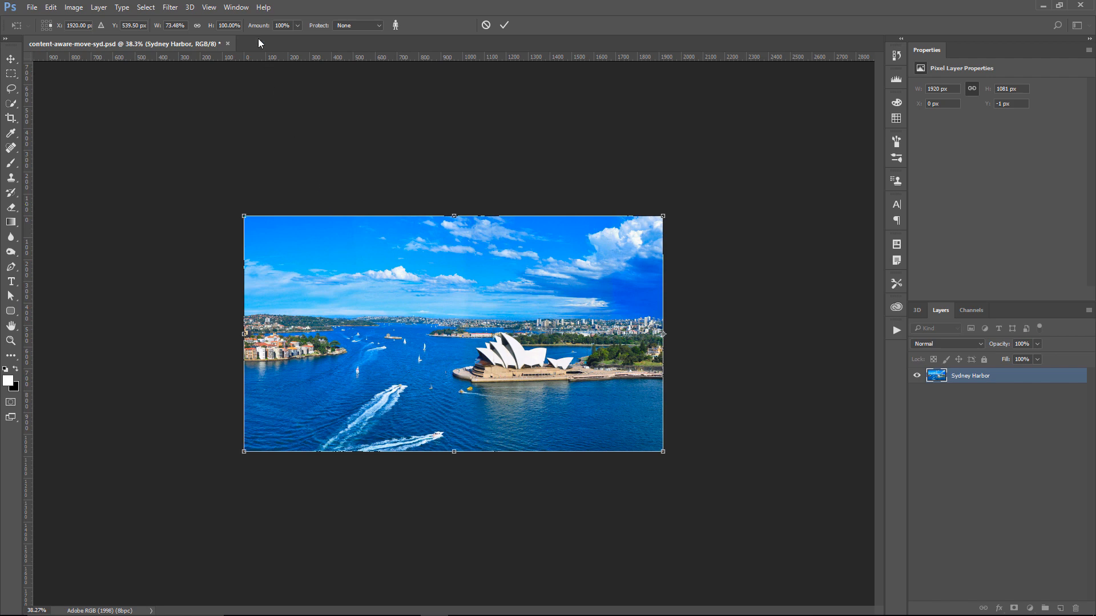
mouse_move(302, 30)
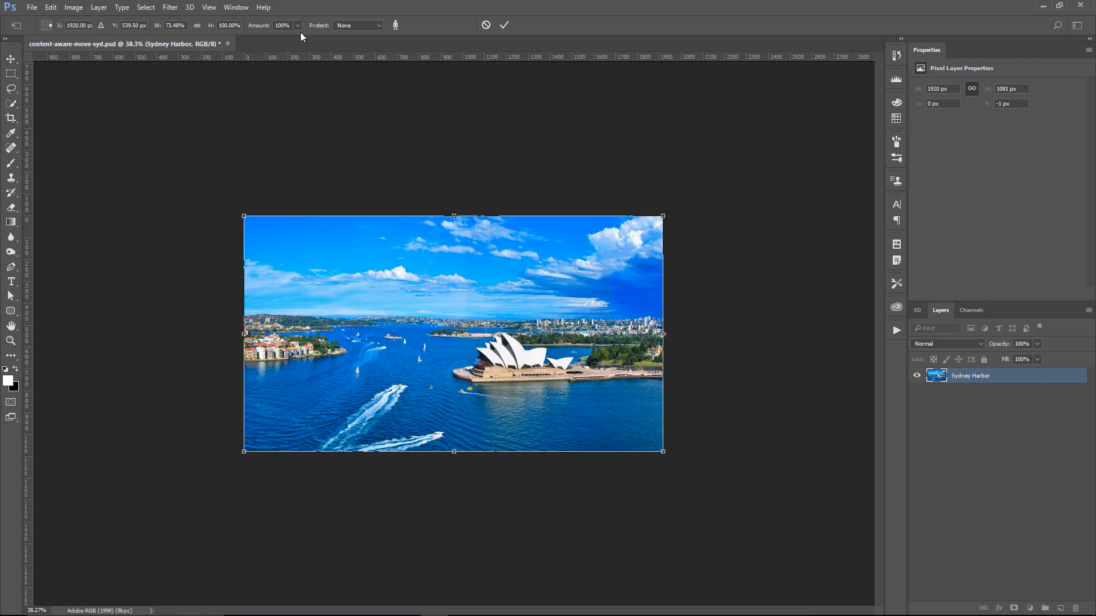
mouse_move(304, 41)
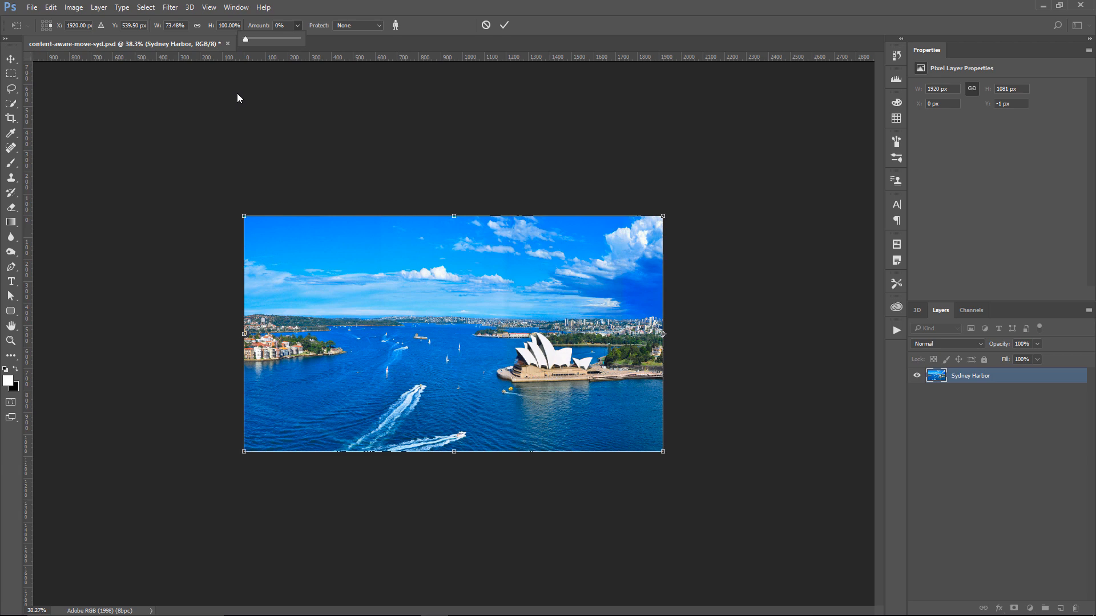
left_click_drag(245, 40, 283, 39)
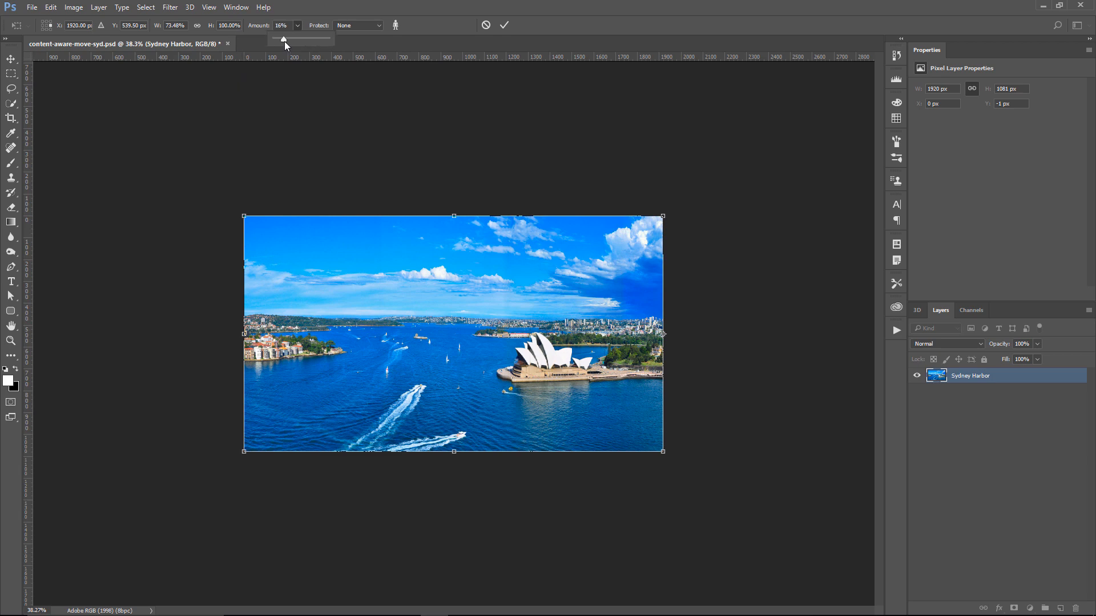
left_click_drag(283, 40, 300, 39)
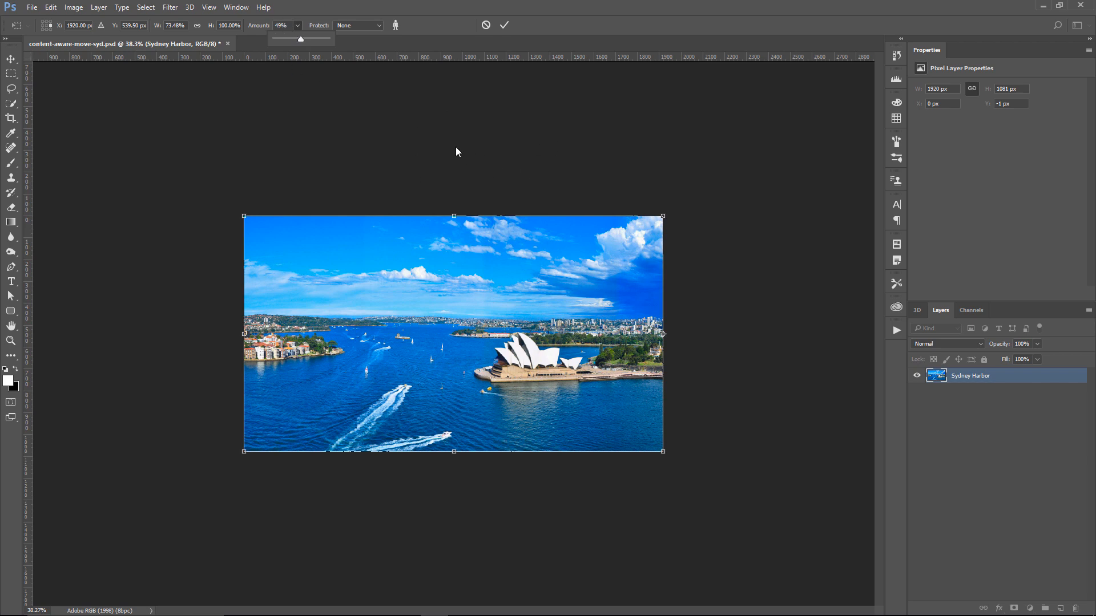
mouse_move(376, 273)
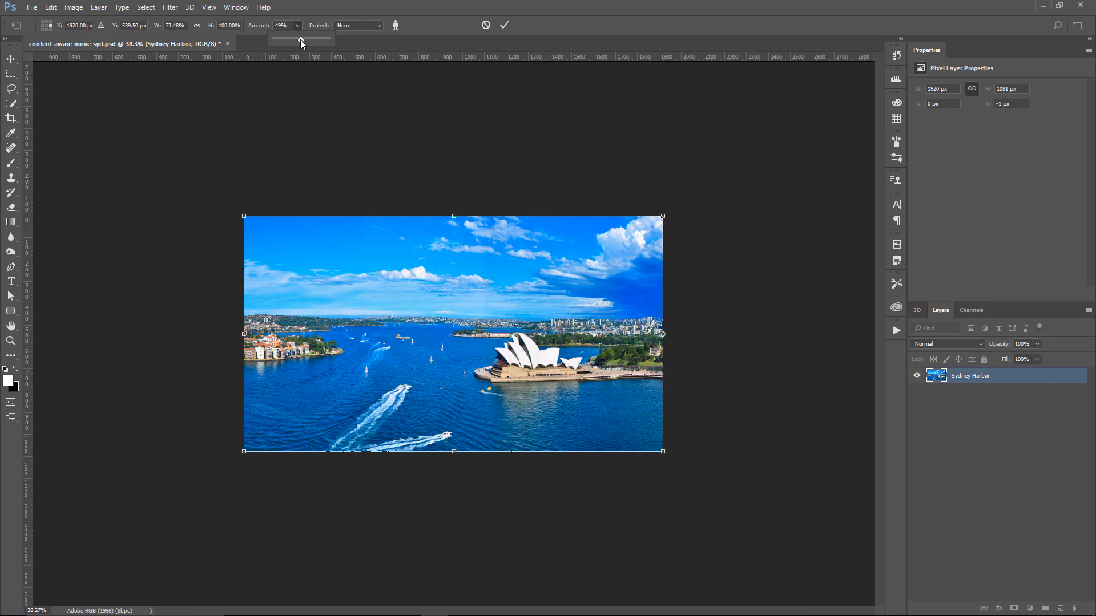
left_click_drag(301, 38, 329, 39)
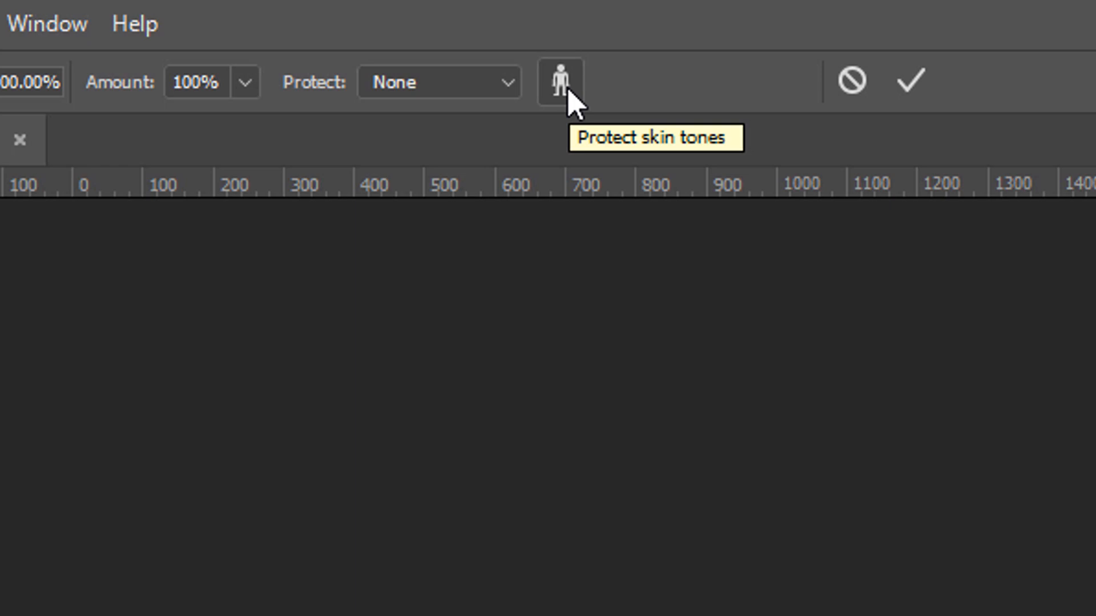
mouse_move(590, 119)
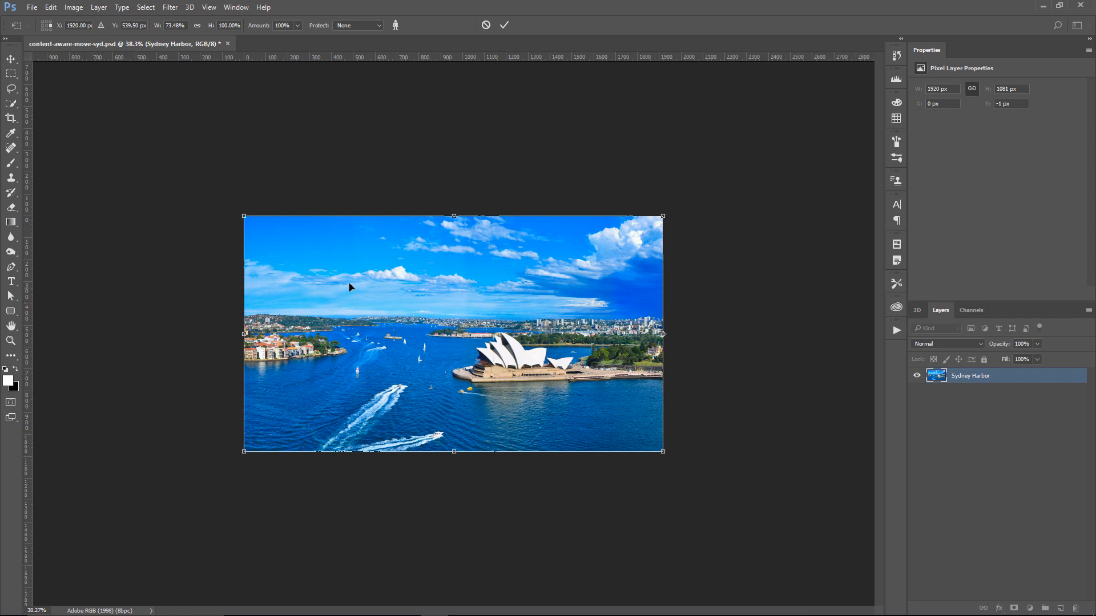
mouse_move(351, 344)
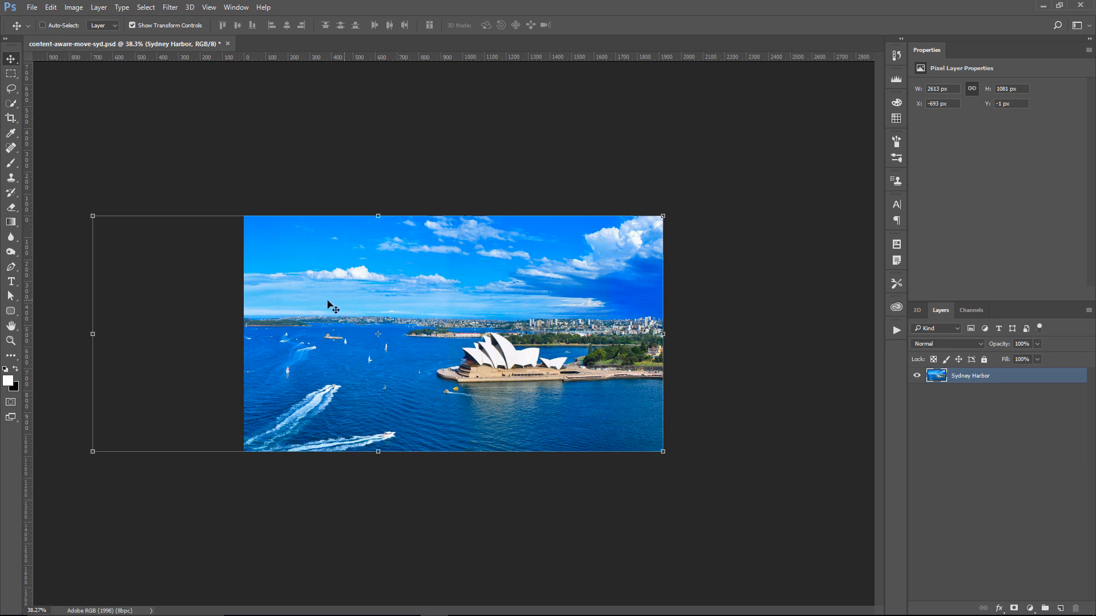
- Drag the full-width harbour layer so its left edge meets the canvas edge
left_click_drag(333, 301, 412, 301)
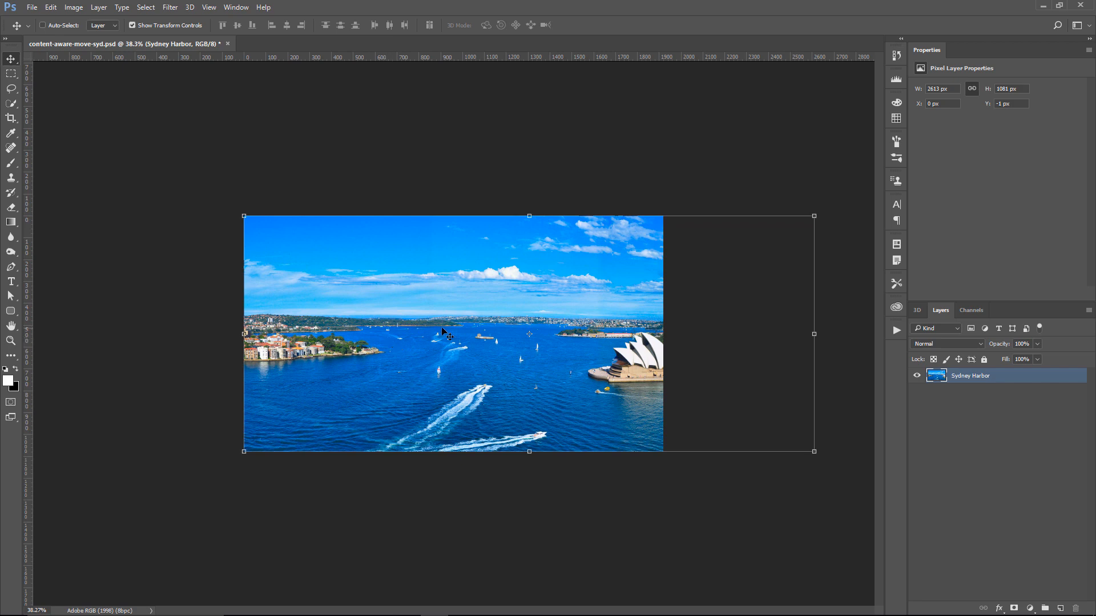
mouse_move(1019, 342)
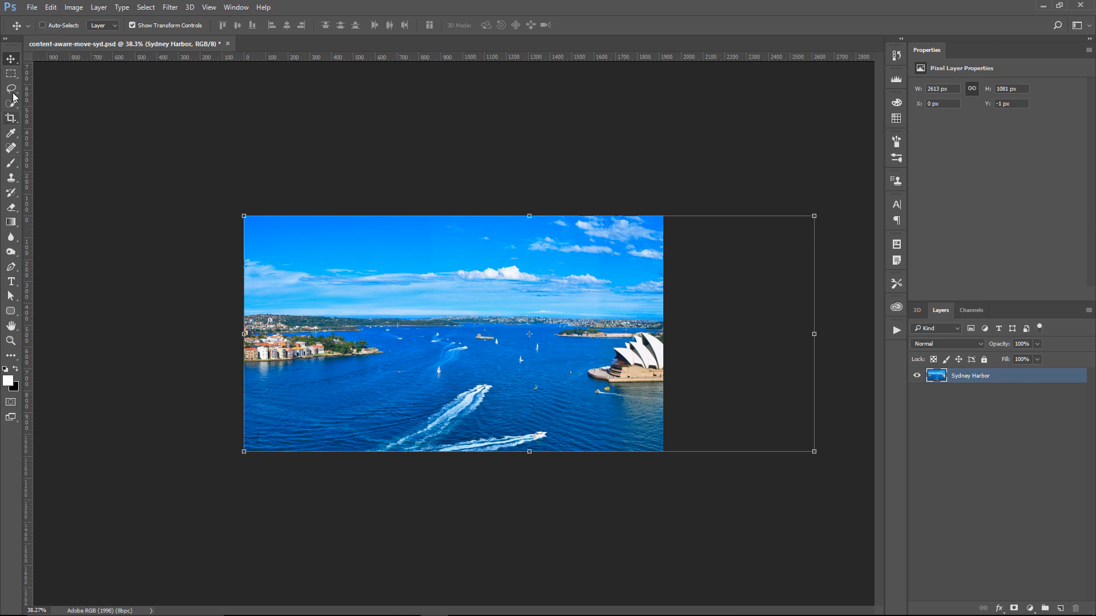
- Lasso the left-shore buildings, fill the shape white in Alpha 1, and deselect
left_click(9, 88)
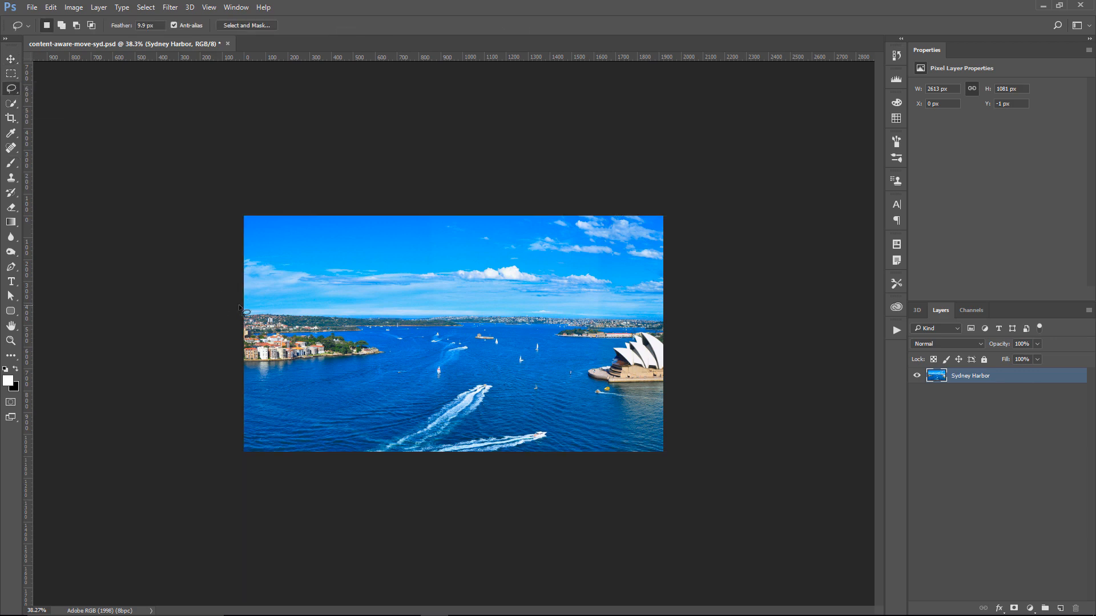
left_click_drag(251, 308, 392, 339)
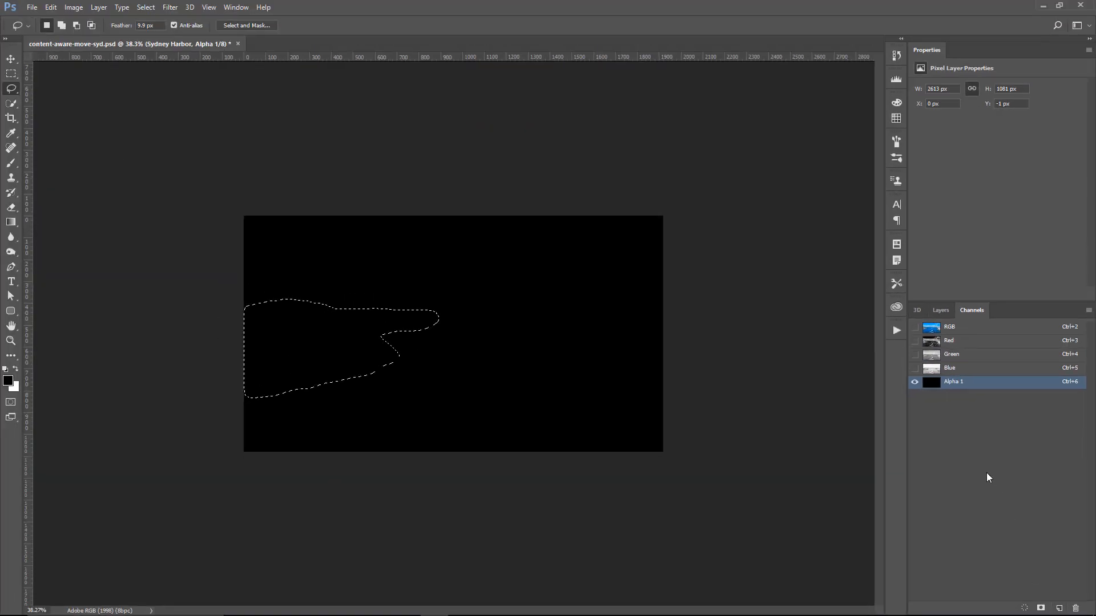
mouse_move(489, 433)
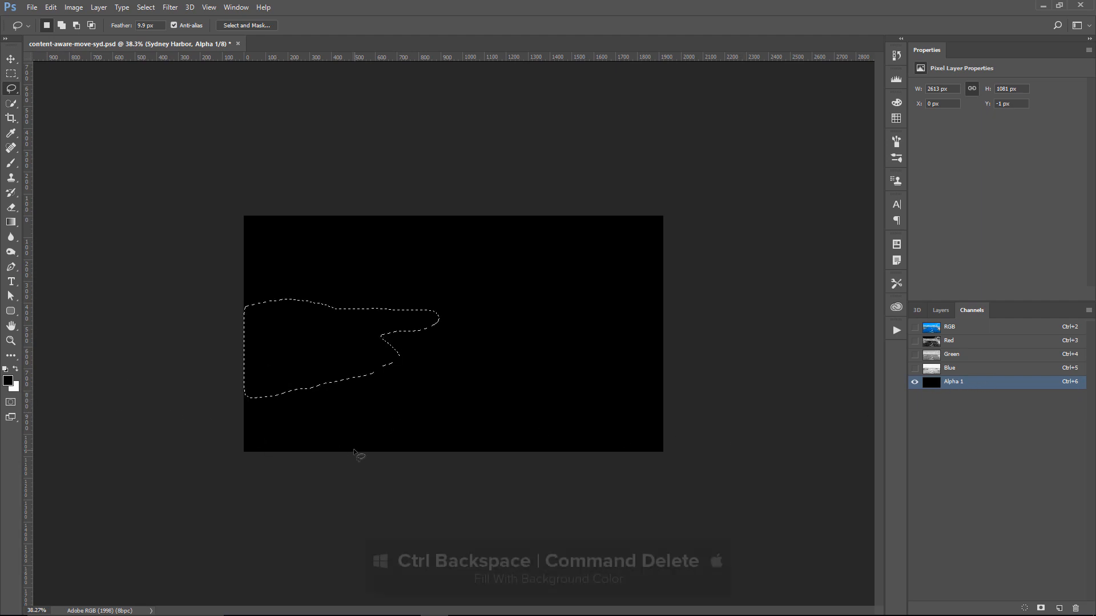
key("Ctrl+Backspace")
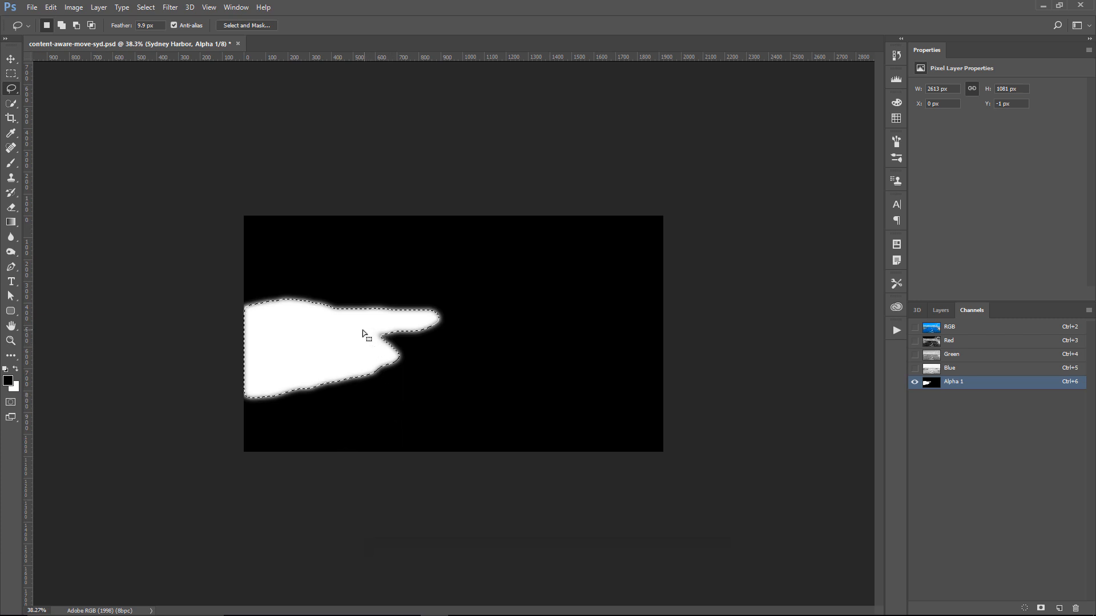
mouse_move(540, 285)
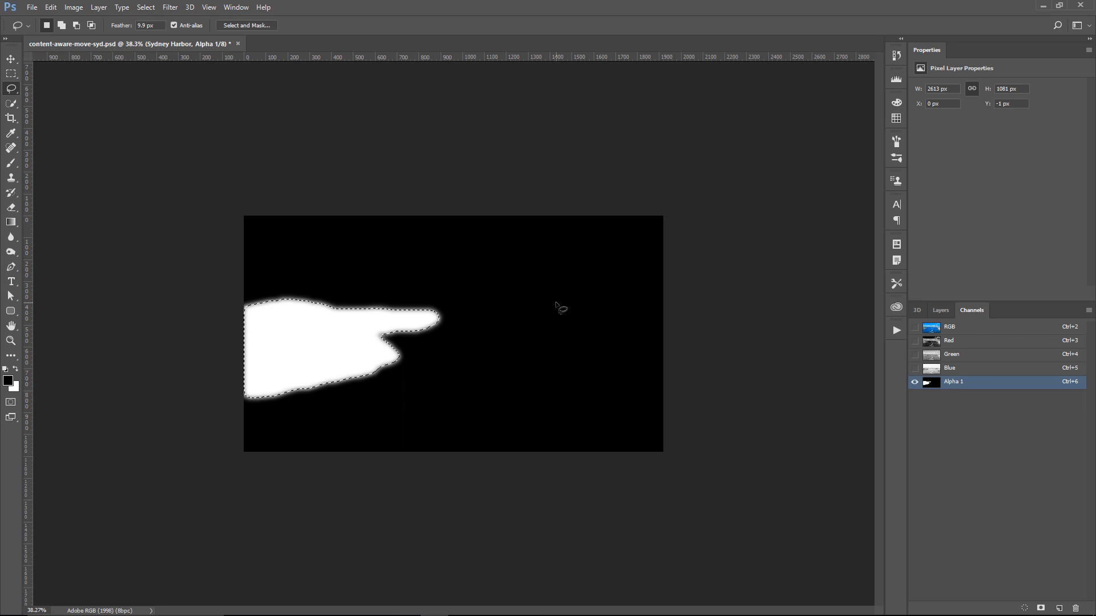
key("Ctrl+D")
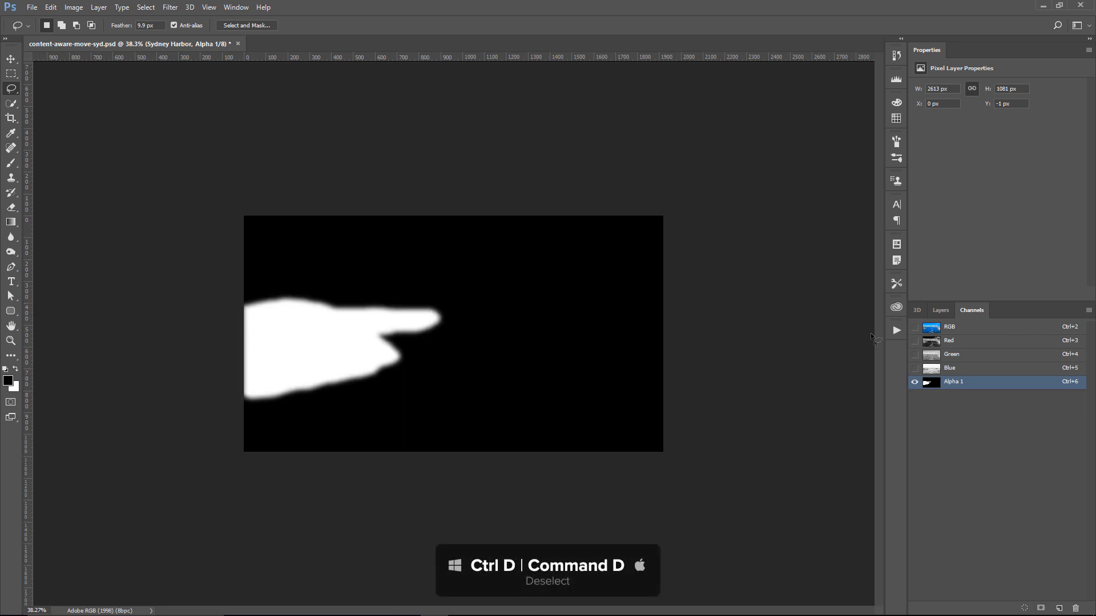
- Content-aware scale the photo to 1920 px width with Protect set to Alpha 1, and commit
left_click(949, 326)
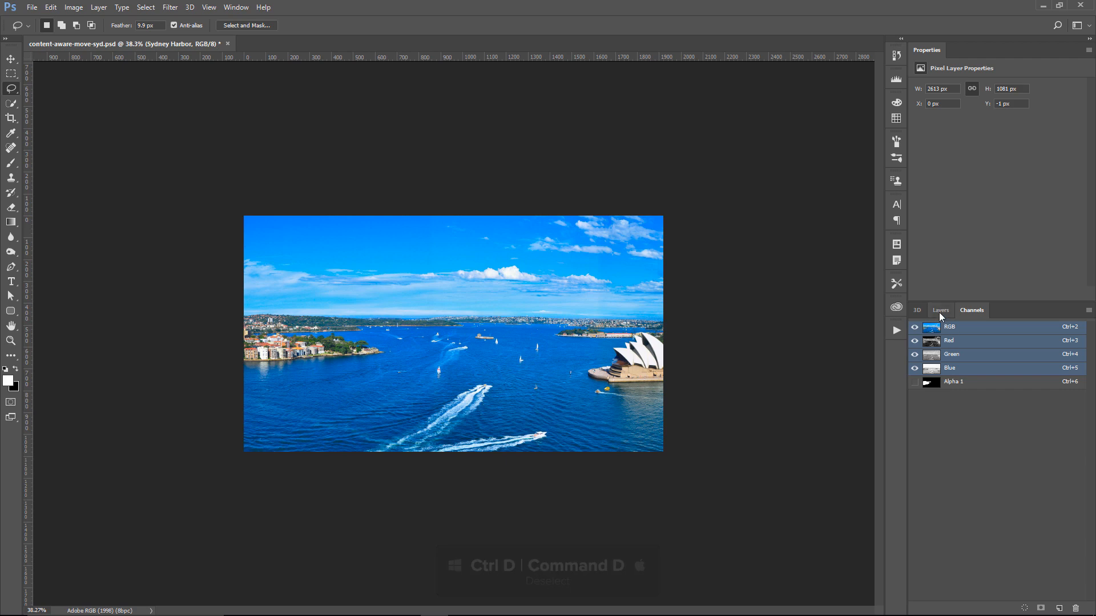
left_click(940, 310)
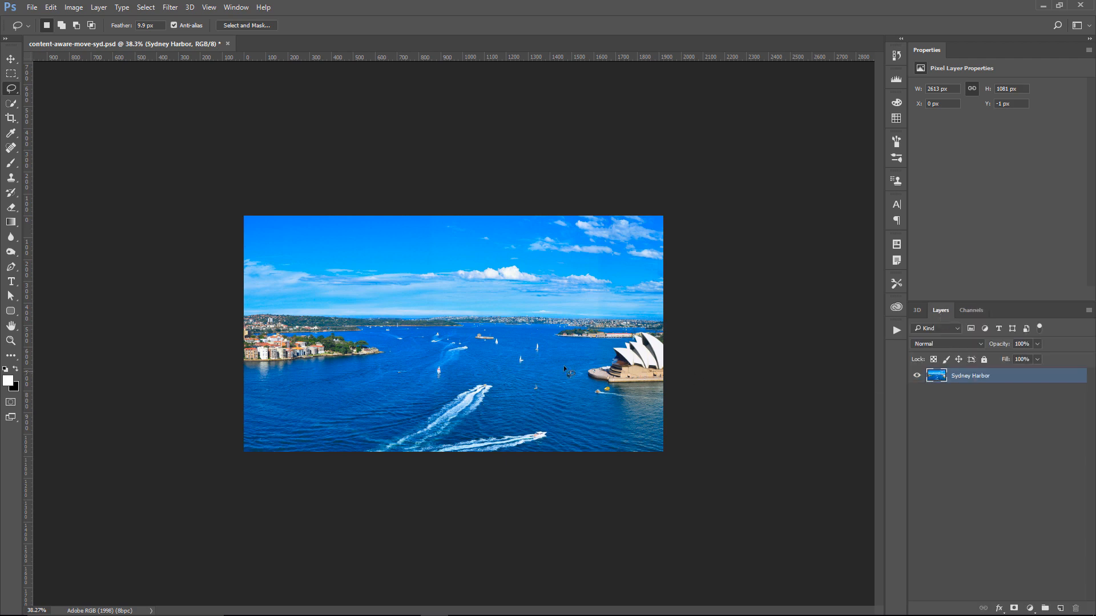
left_click(47, 7)
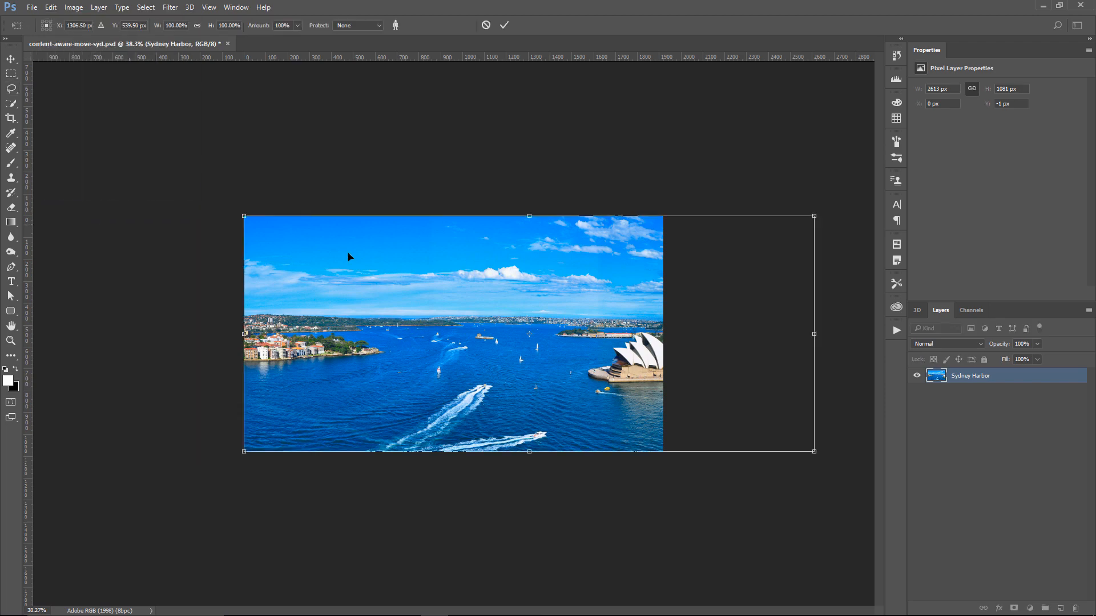
left_click(371, 25)
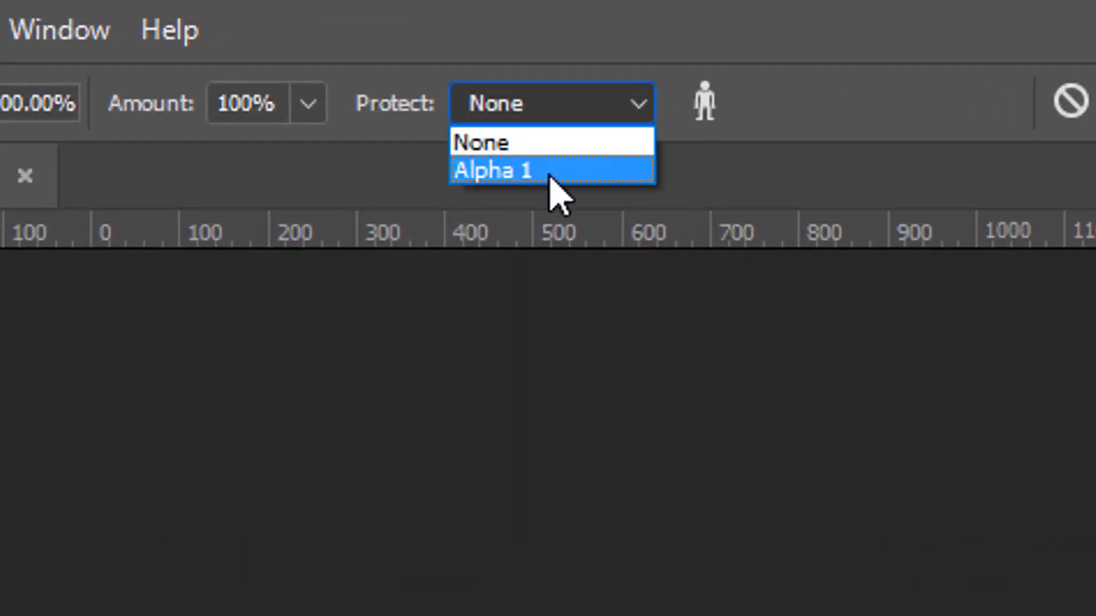
left_click(517, 170)
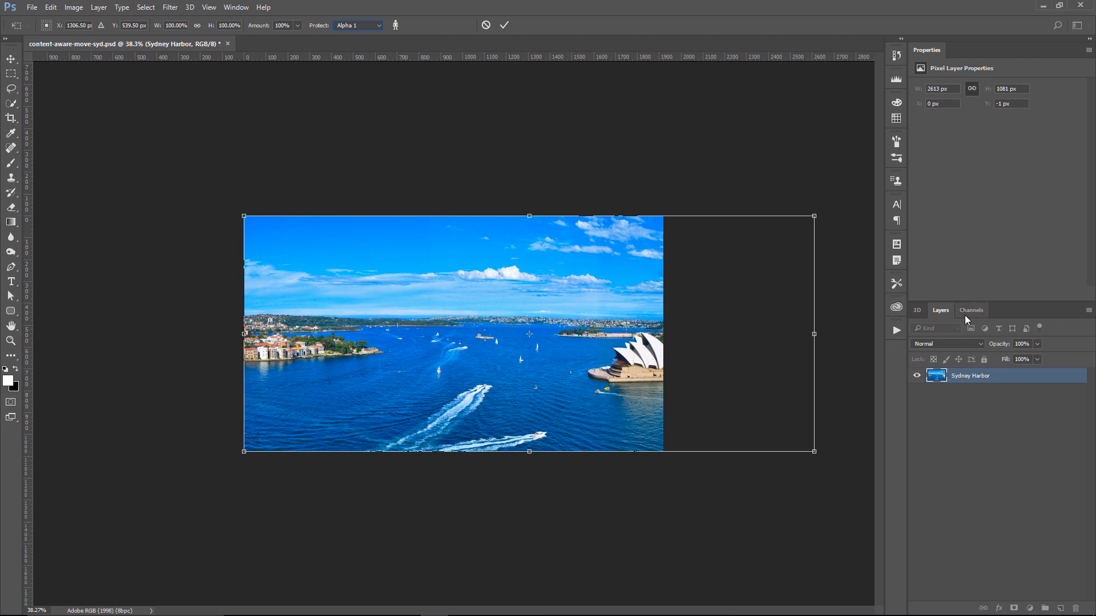
left_click(972, 310)
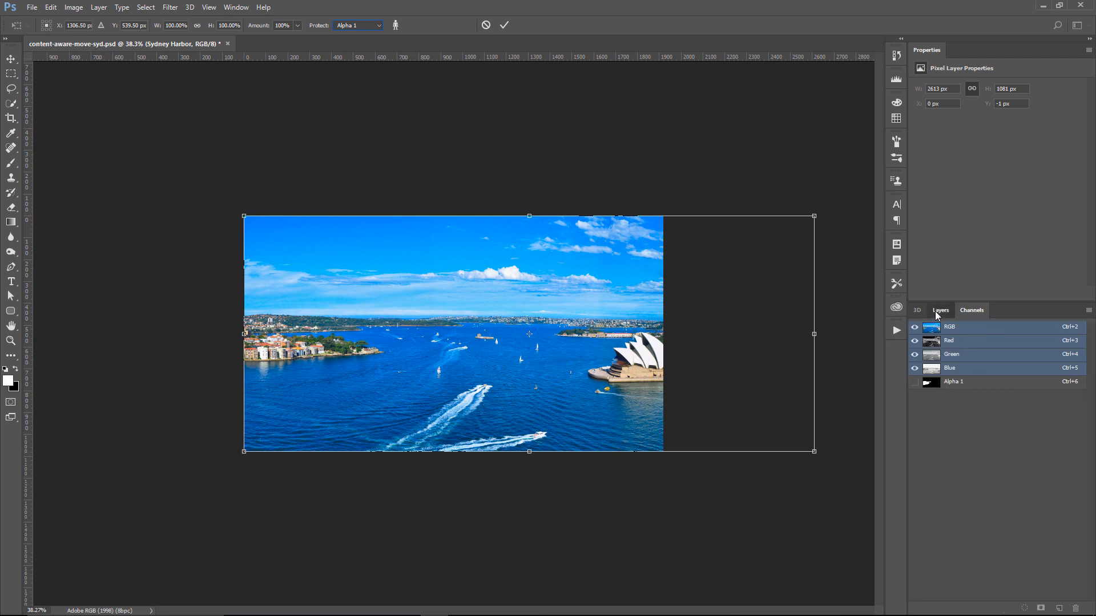
left_click(940, 310)
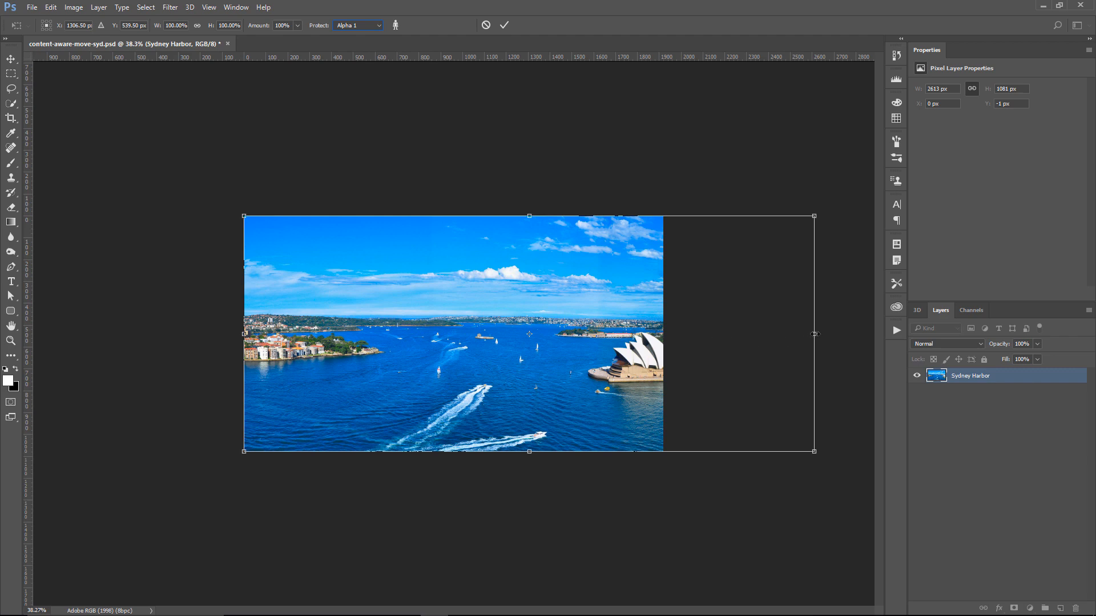
left_click_drag(813, 333, 710, 334)
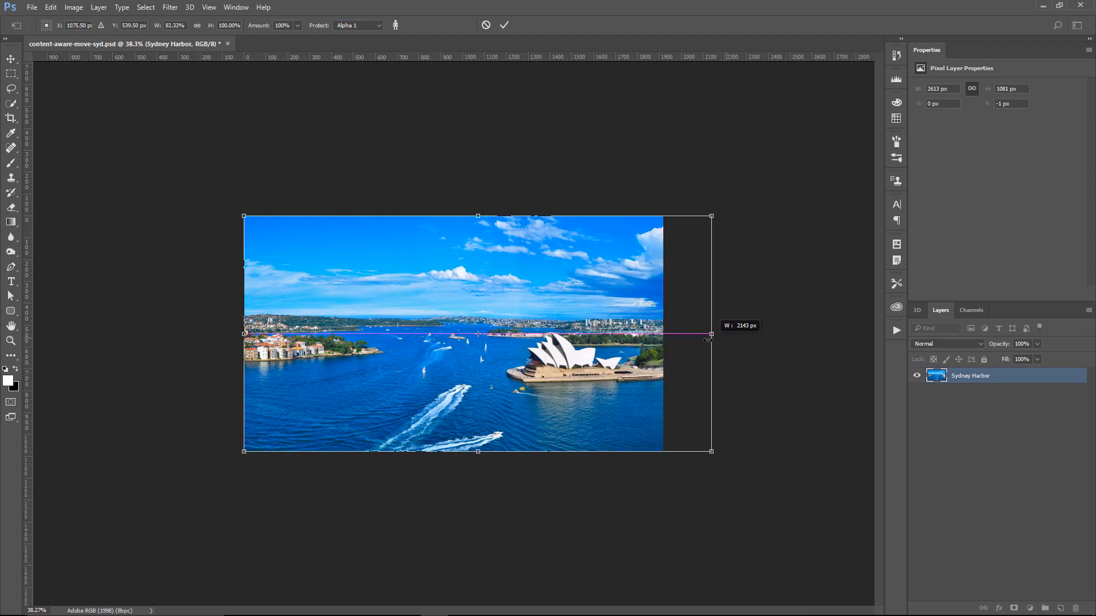
left_click_drag(711, 333, 663, 334)
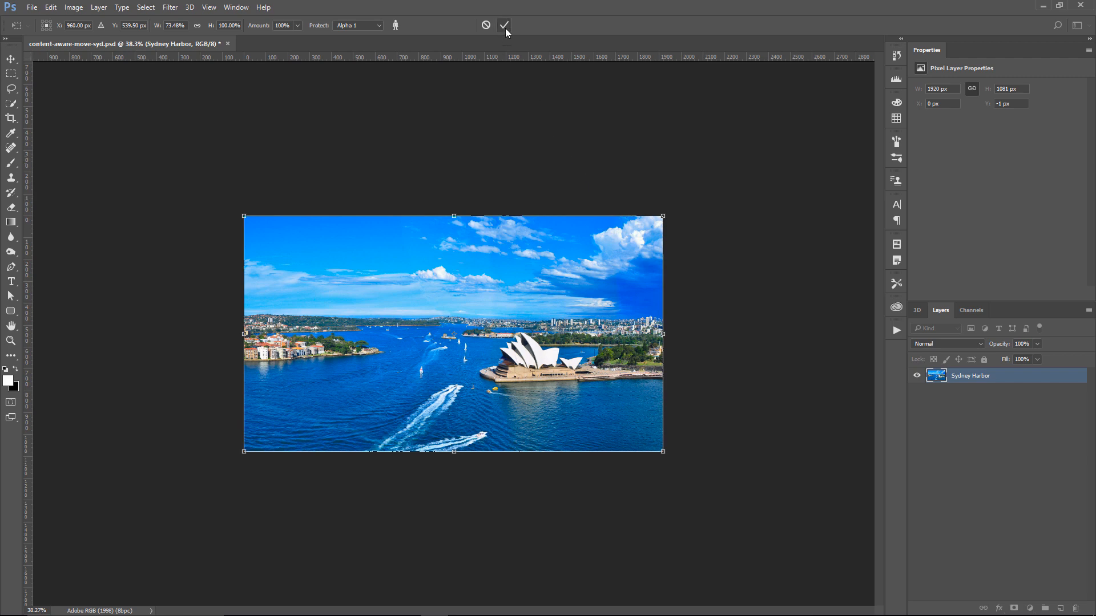
left_click(504, 25)
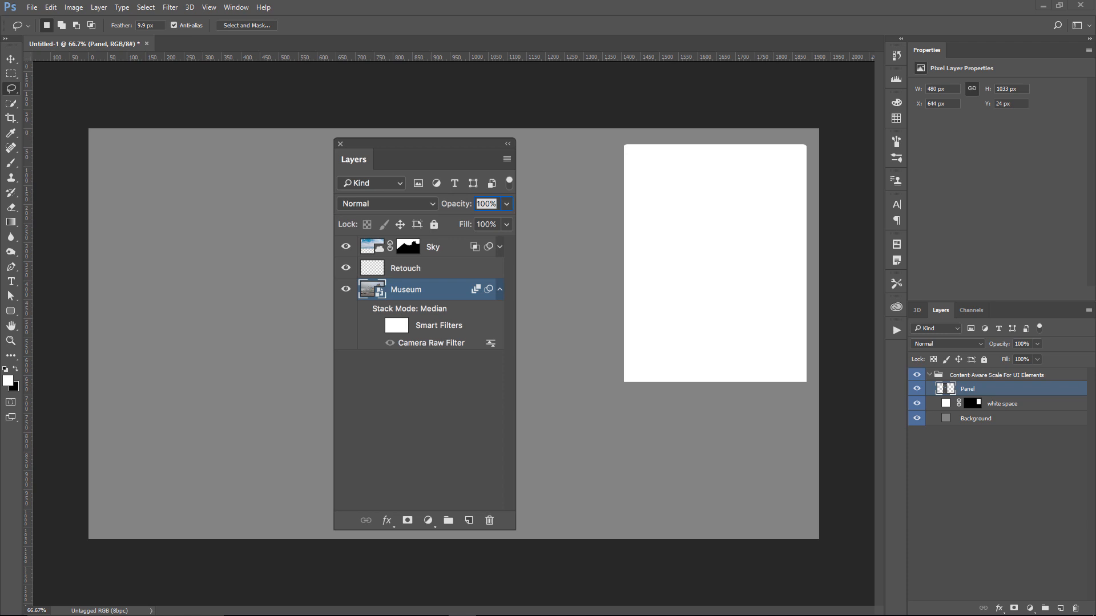
mouse_move(415, 416)
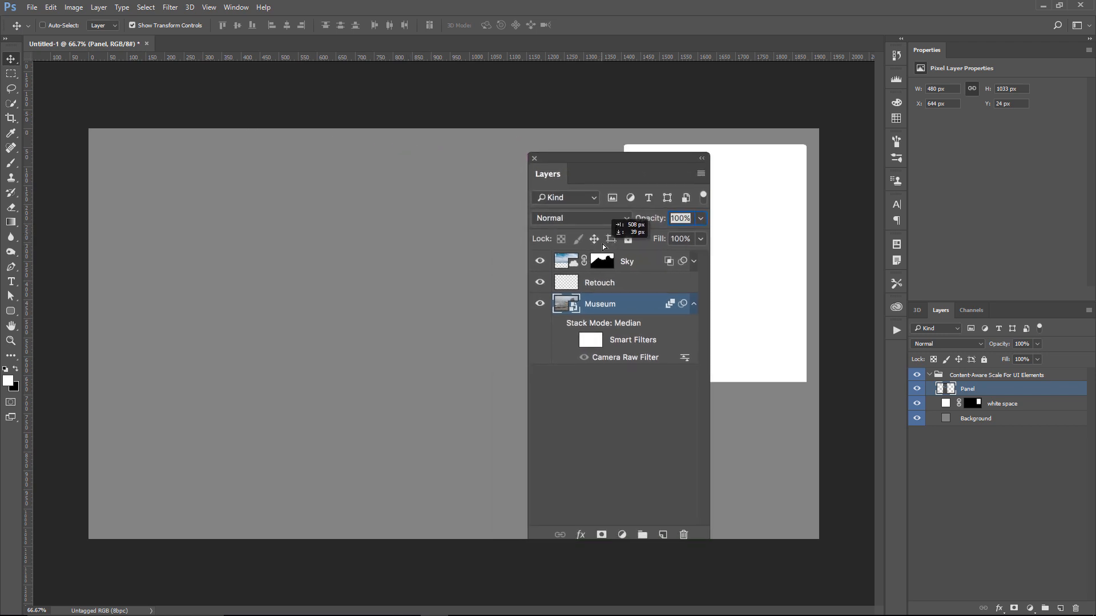
- Drag the Panel screenshot layer around toward the white space
left_click_drag(547, 174, 604, 166)
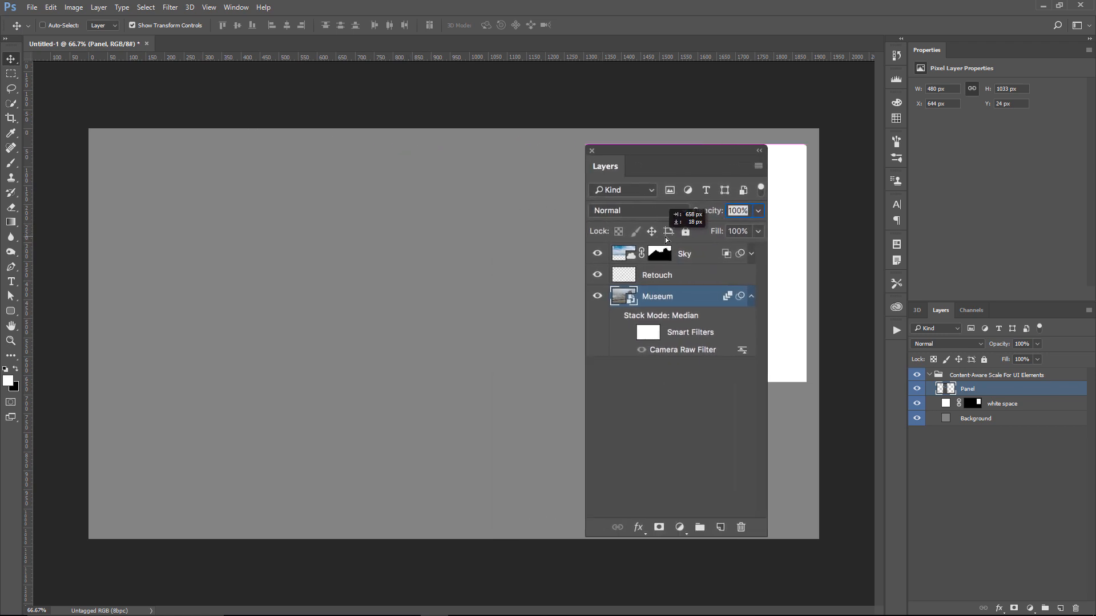
left_click_drag(674, 150, 561, 157)
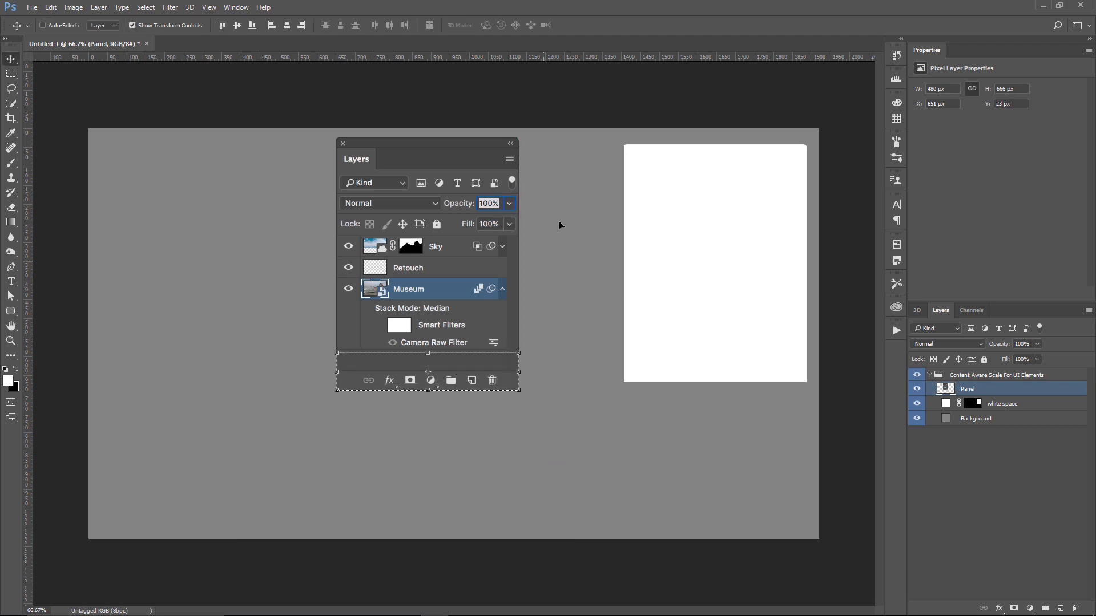
mouse_move(556, 448)
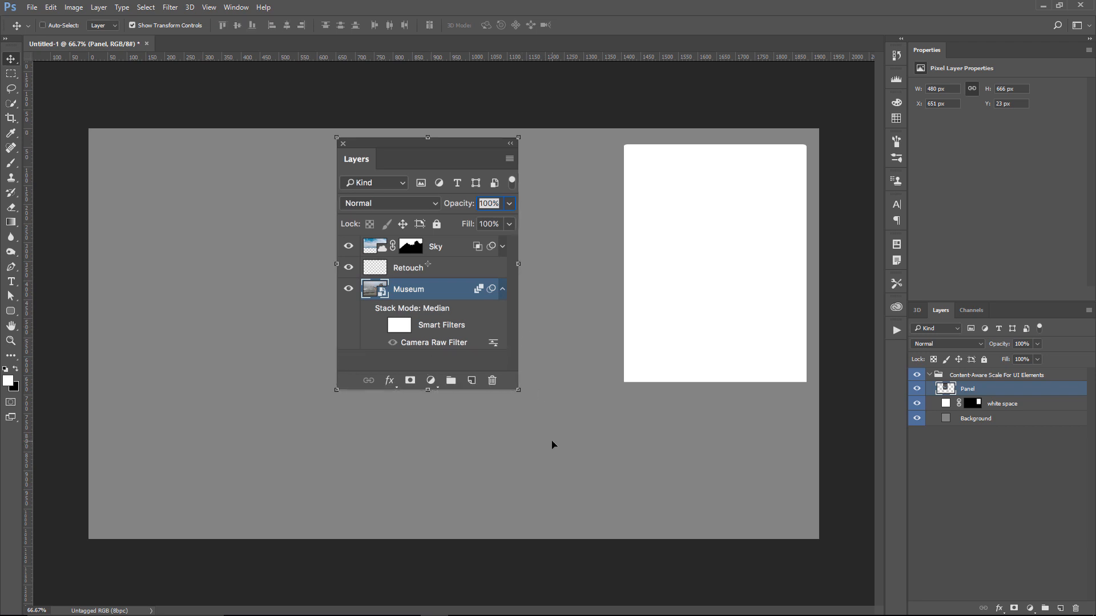
mouse_move(579, 451)
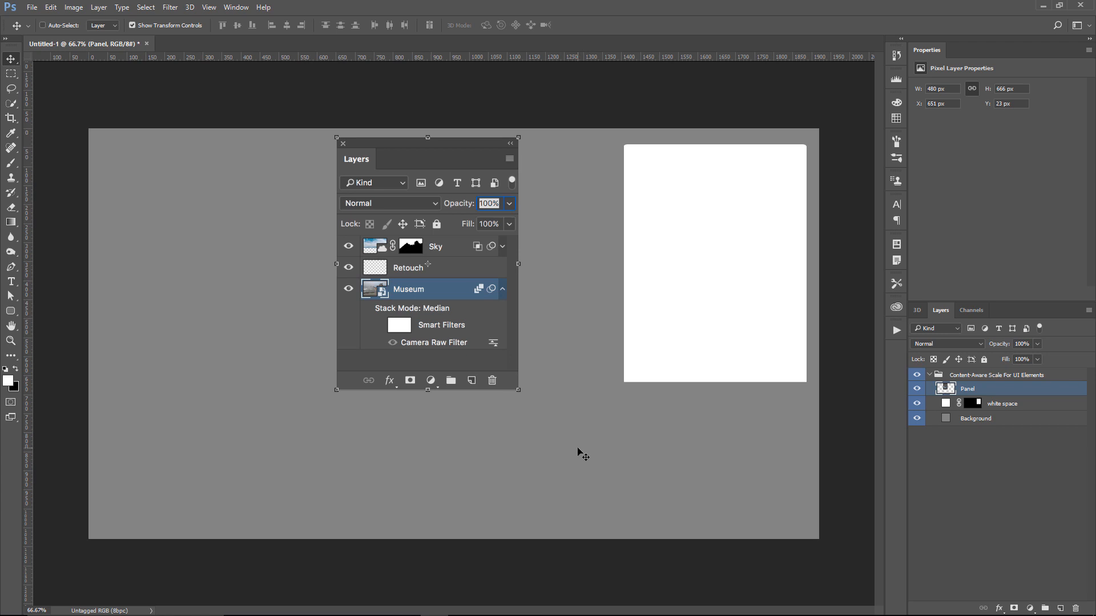
- Undo the shortening, move the Panel screenshot onto the white space, and start Content-Aware Scale
left_click(42, 25)
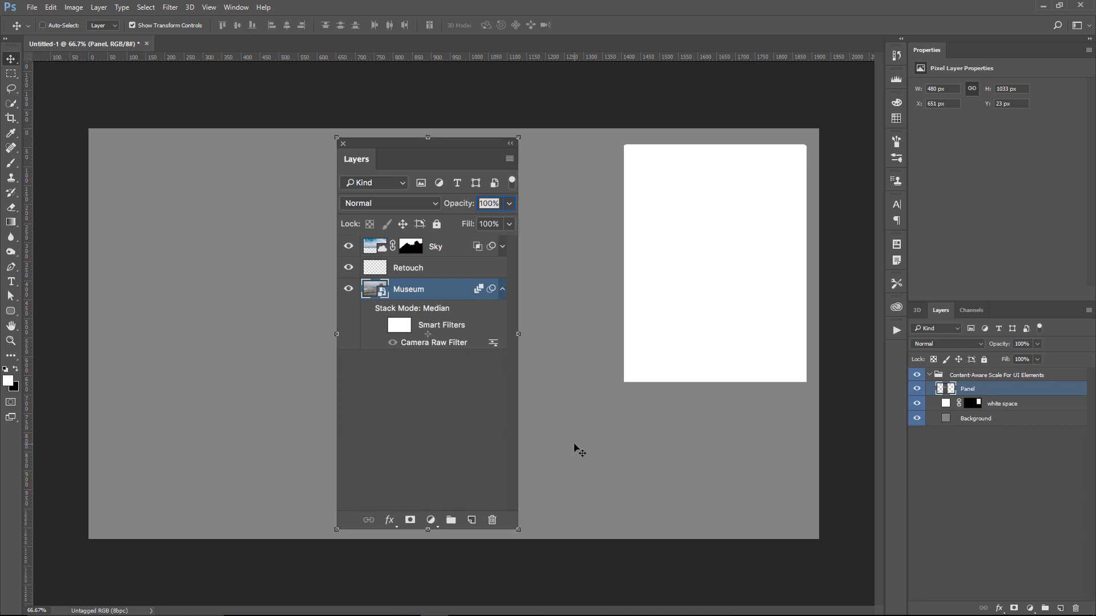
mouse_move(542, 427)
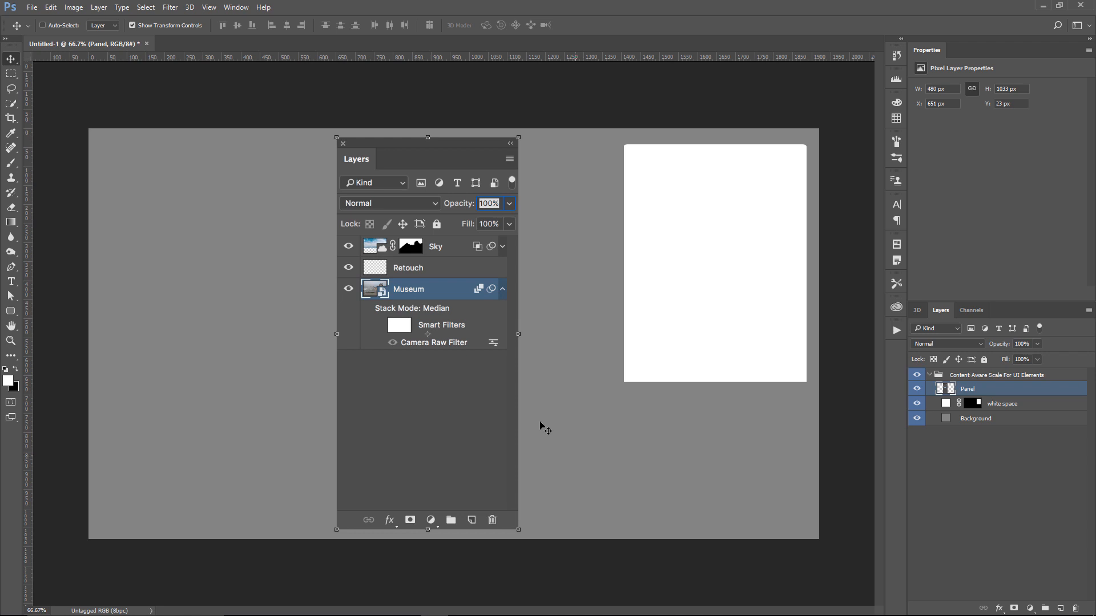
left_click_drag(427, 137, 689, 146)
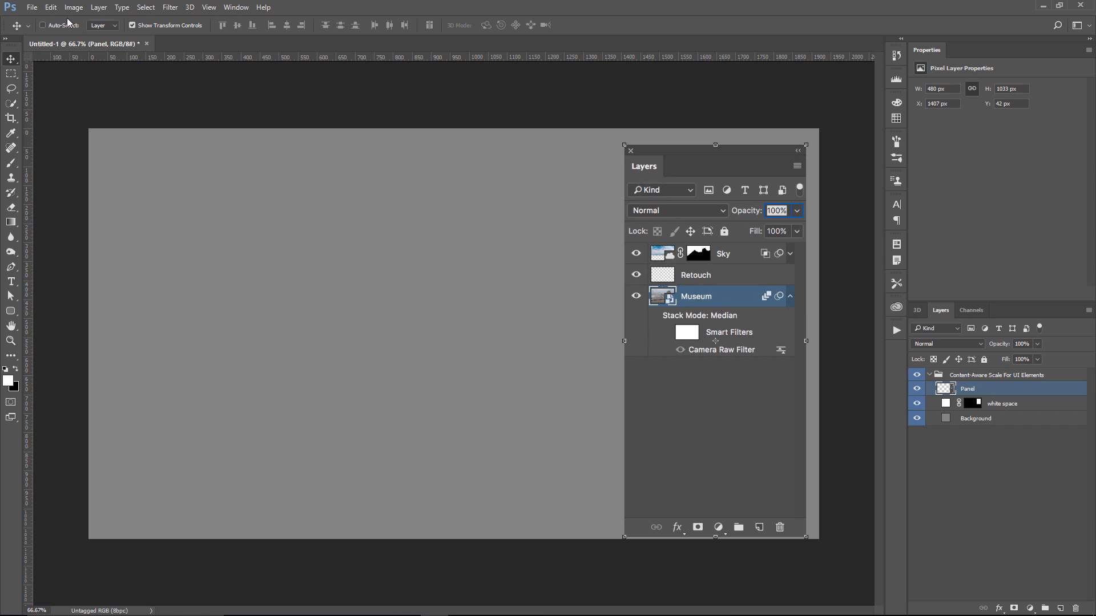
left_click(50, 7)
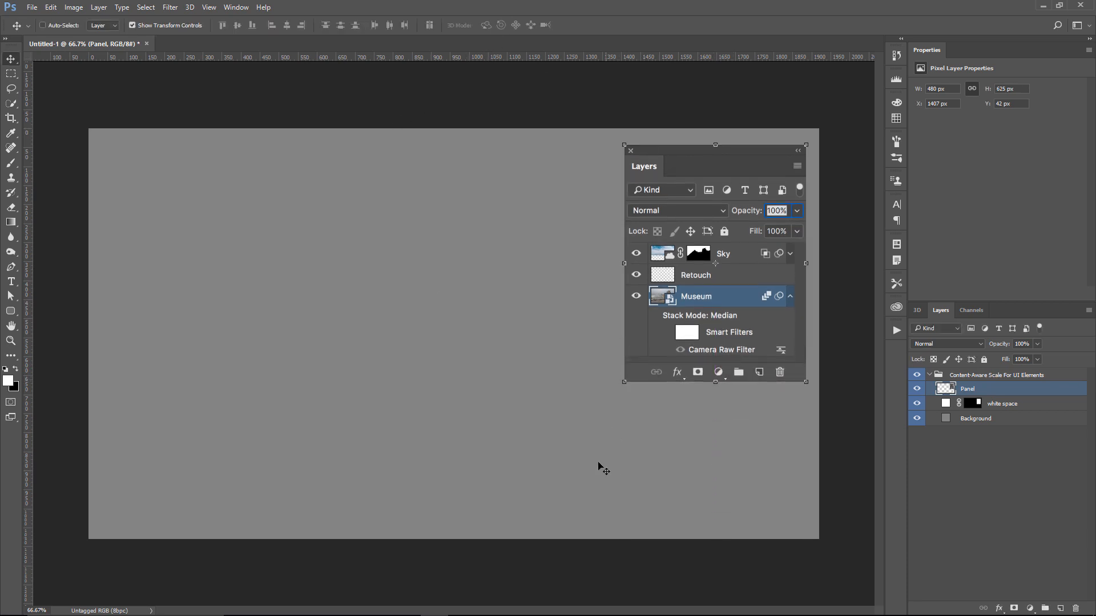
mouse_move(587, 453)
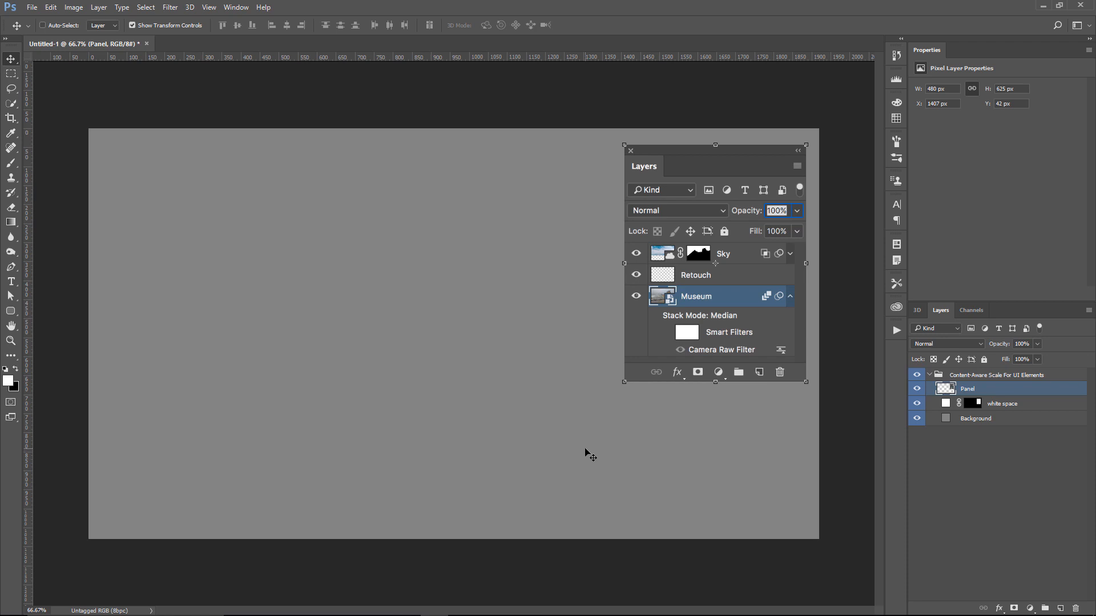
mouse_move(522, 412)
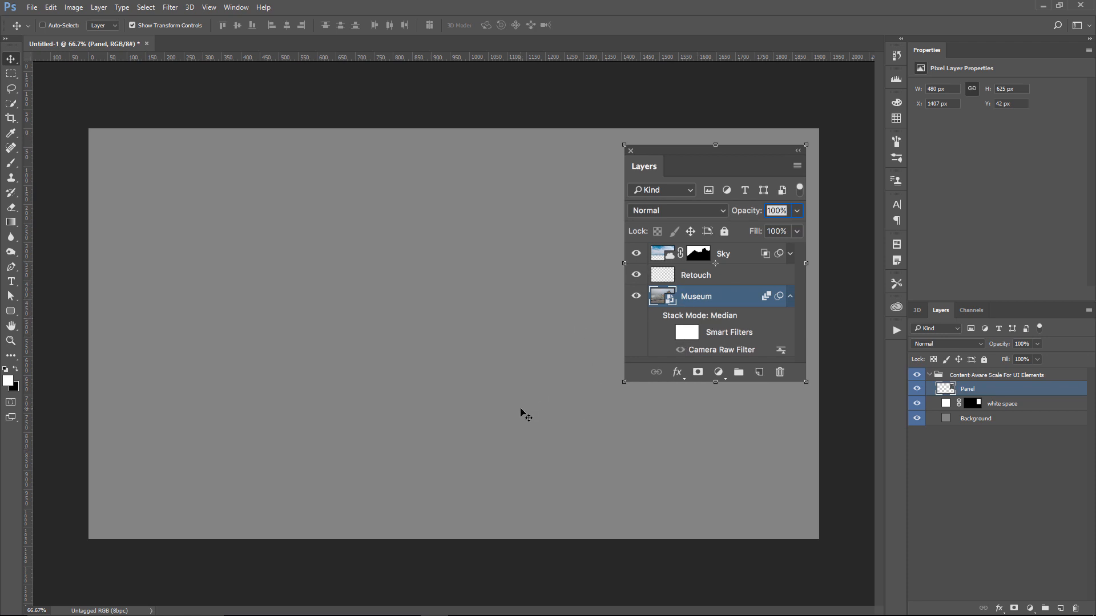
mouse_move(531, 406)
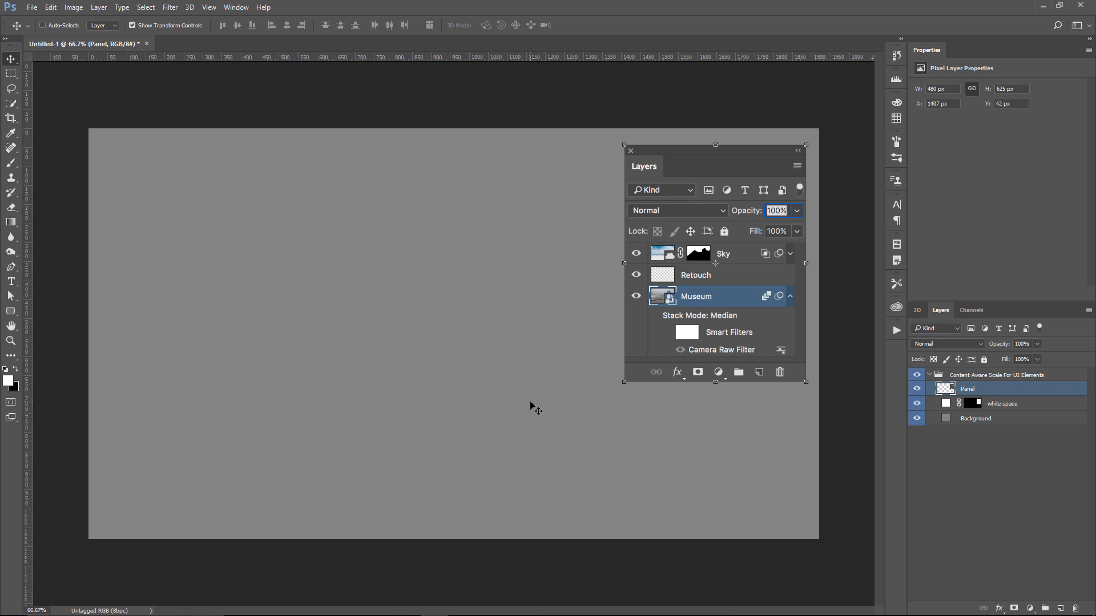